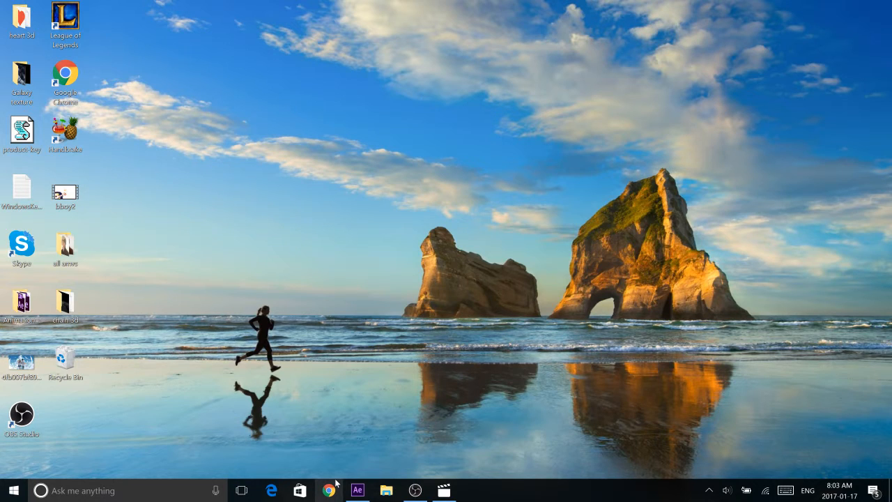
pyautogui.moveTo(330, 490)
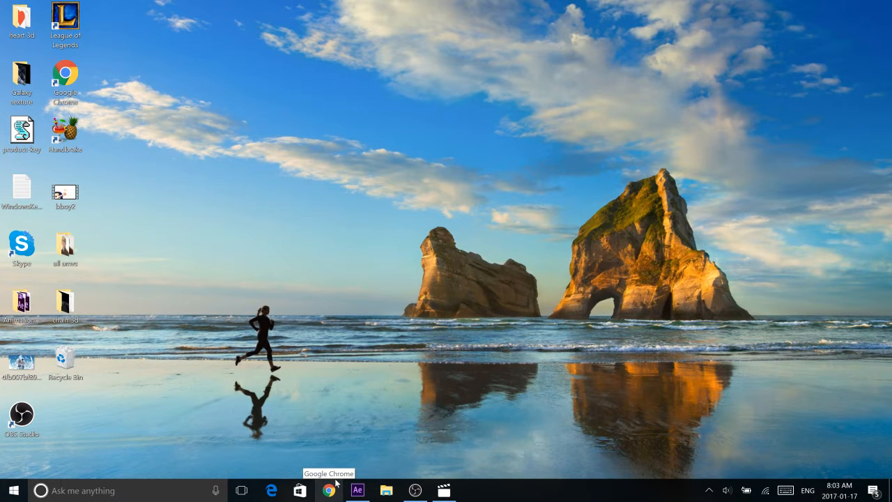
pyautogui.moveTo(340, 476)
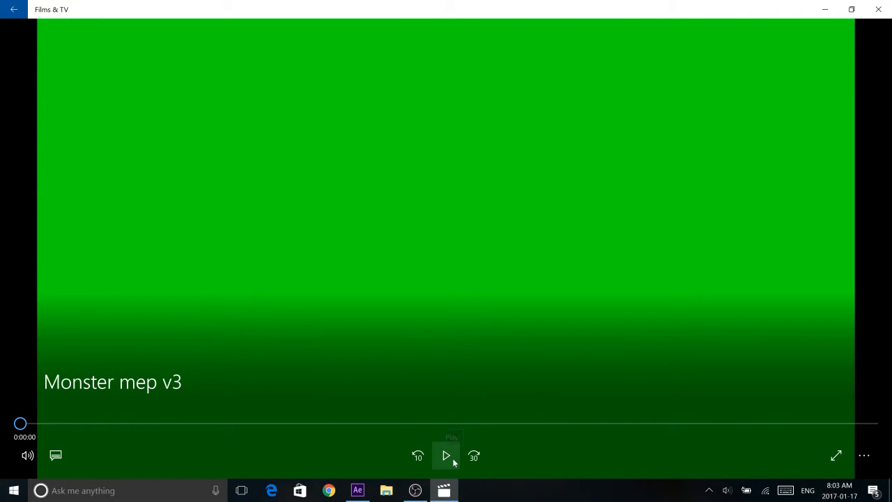
# Preview the finished video, then create Comp 7 using the HDV/HDTV 720 29.97 preset
pyautogui.click(445, 455)
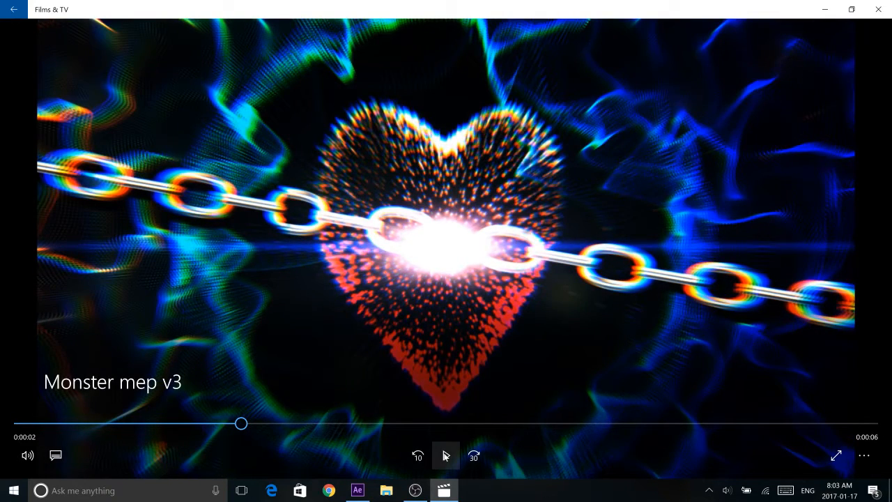
pyautogui.moveTo(240, 423); pyautogui.dragTo(366, 425)
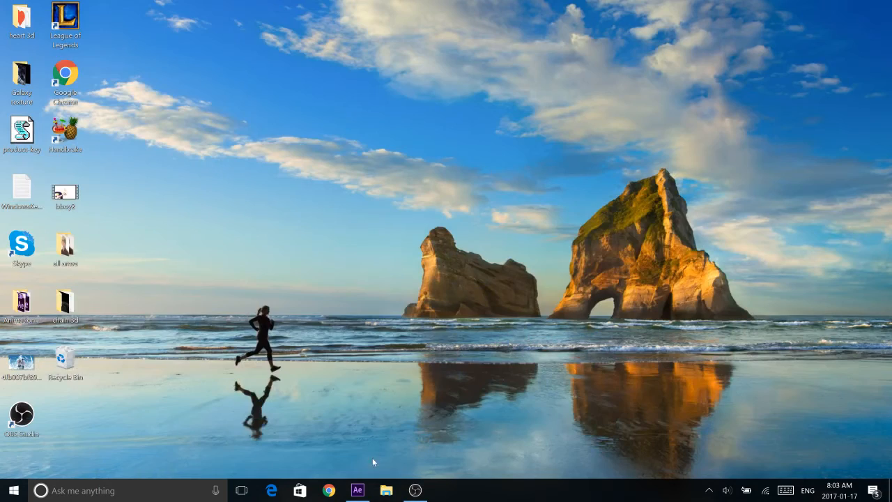
pyautogui.click(357, 489)
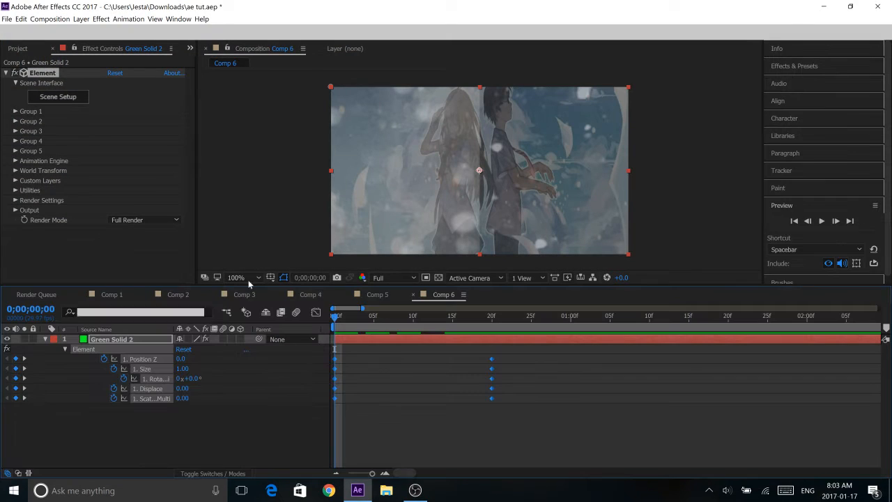
pyautogui.click(17, 48)
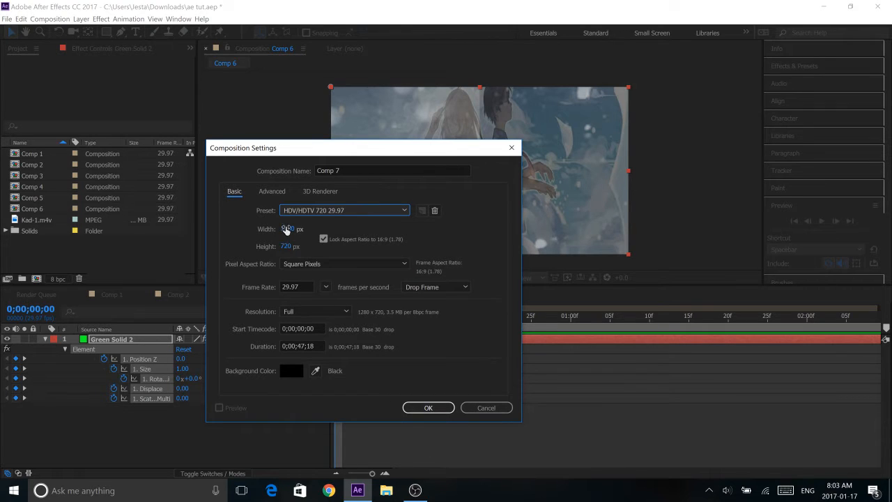
pyautogui.click(428, 407)
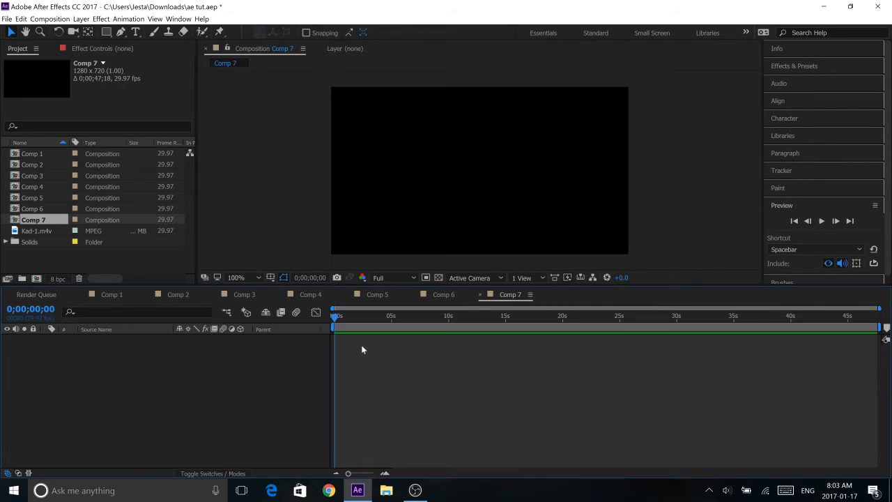
# Add a full-frame red solid, Red Solid 2, to Comp 7
pyautogui.rightClick(363, 348)
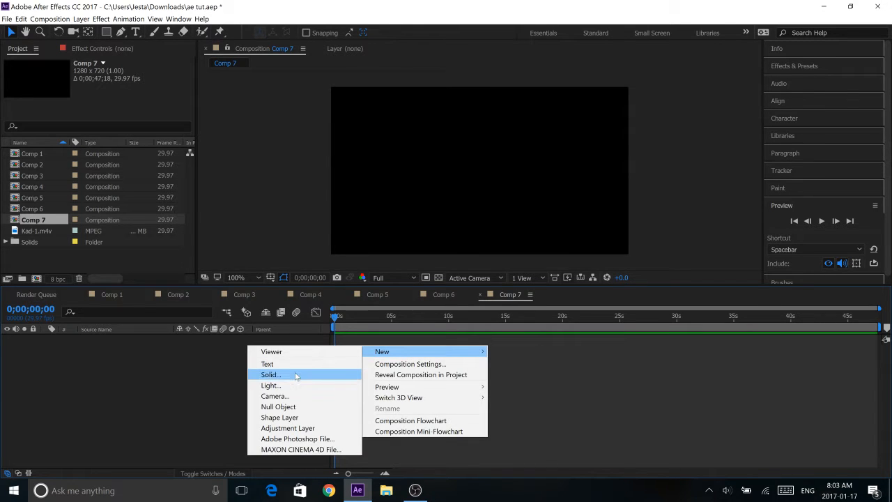
pyautogui.click(270, 374)
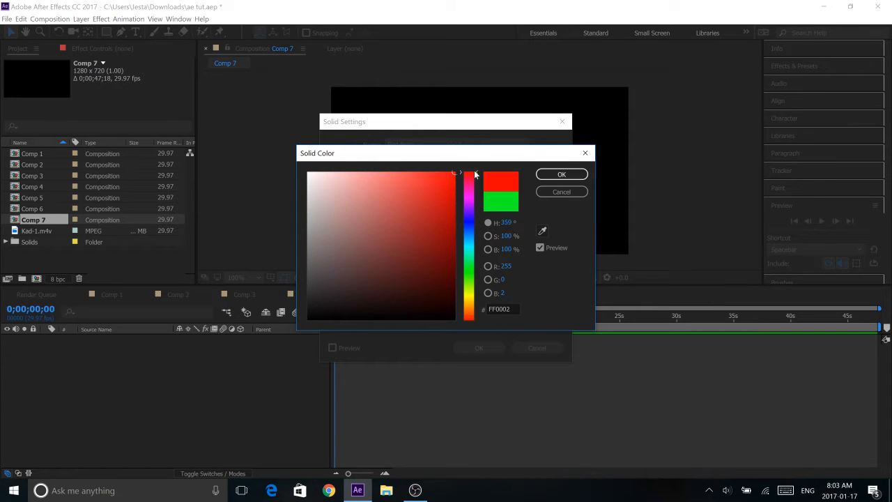
pyautogui.click(562, 174)
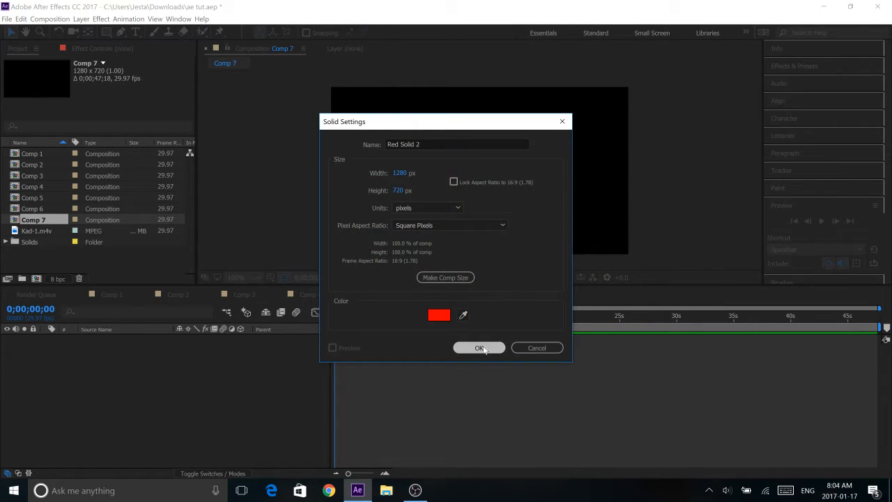
pyautogui.click(479, 347)
pyautogui.write('element')
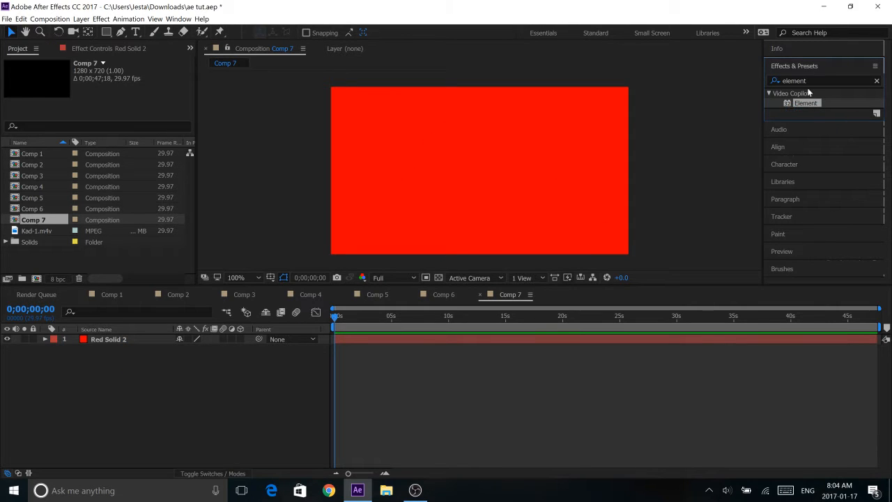
pyautogui.moveTo(817, 54)
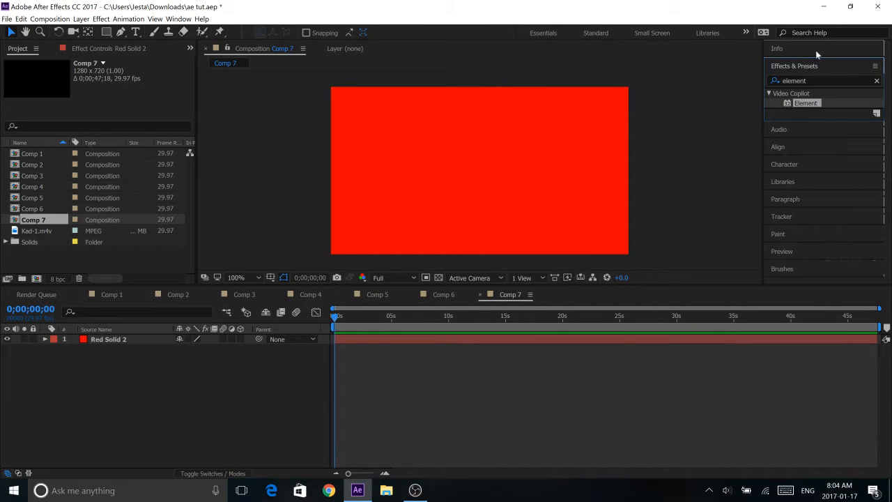
# Apply Video Copilot Element to Red Solid 2 and open its Scene Setup
pyautogui.click(381, 340)
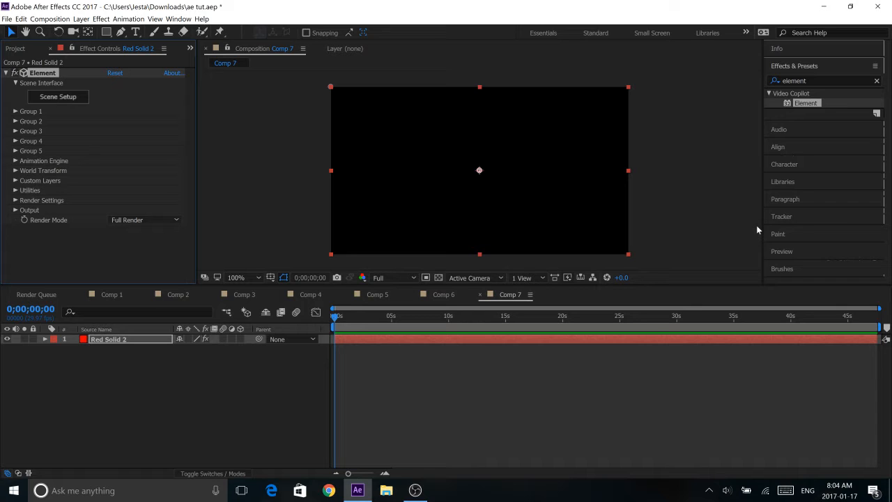
pyautogui.moveTo(726, 241)
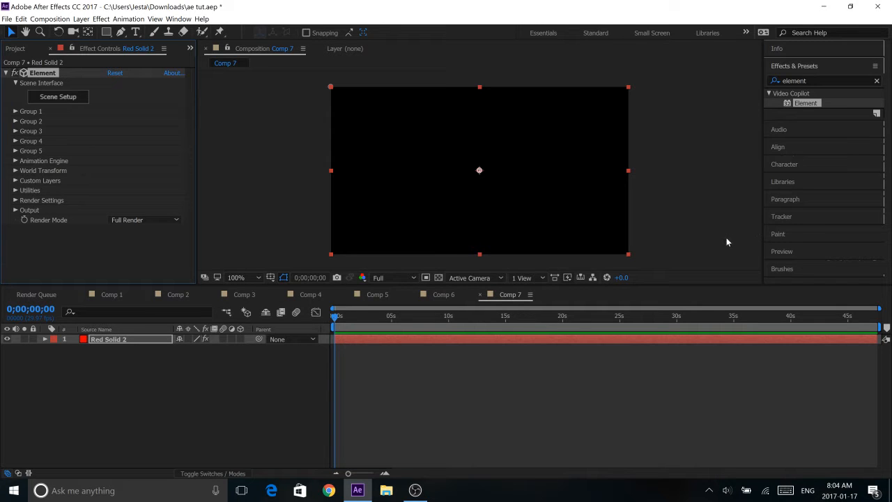
pyautogui.moveTo(536, 214)
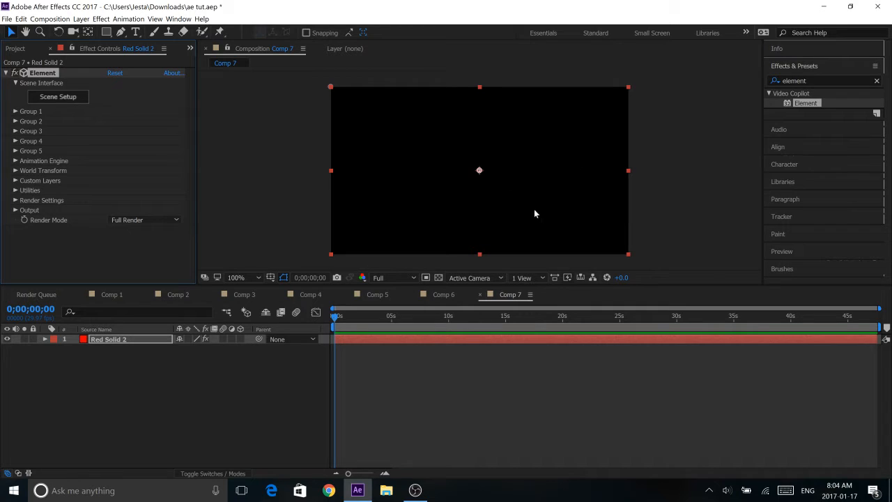
pyautogui.moveTo(342, 325)
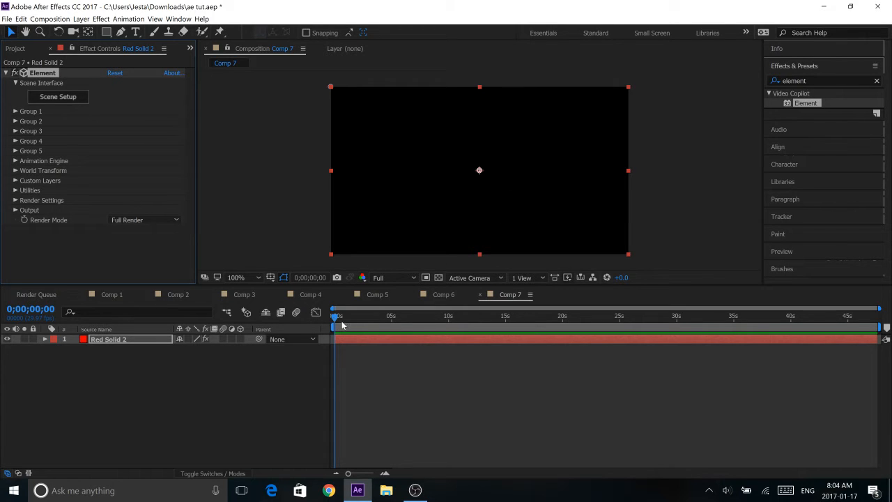
pyautogui.moveTo(35, 108)
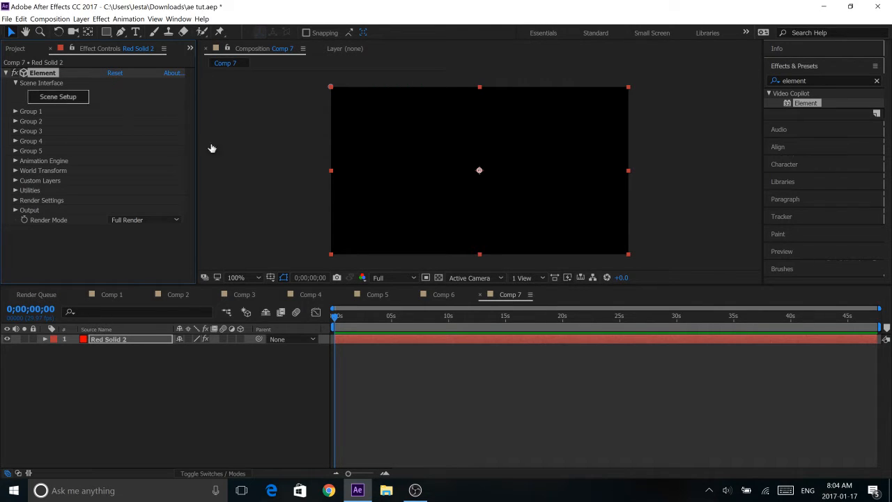
pyautogui.click(58, 96)
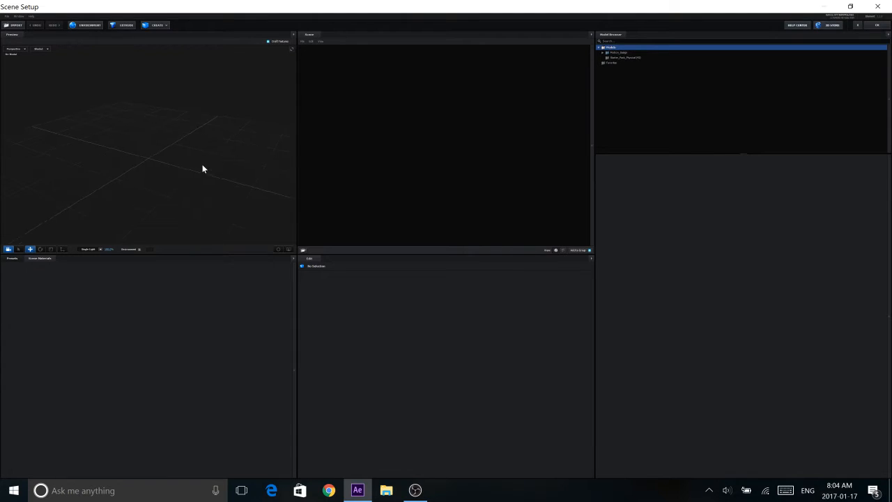
# Expand the Motion_Design folder in the Model Browser, then go to Chrome
pyautogui.click(603, 53)
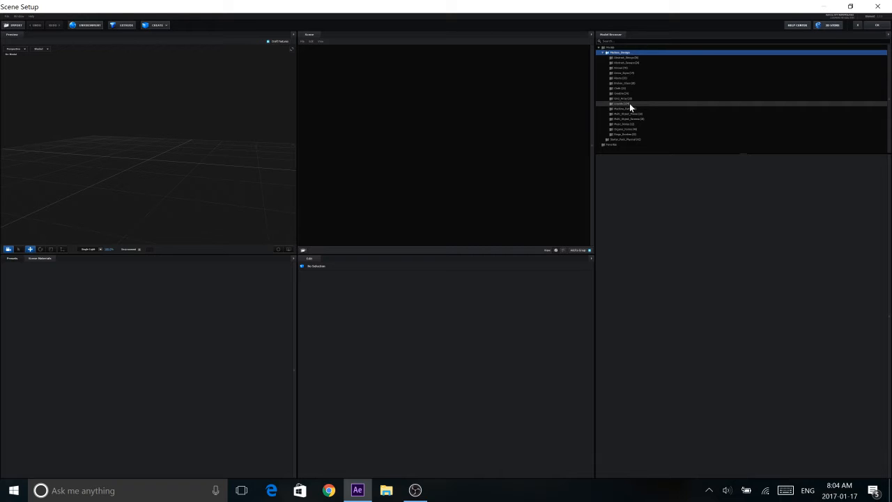
pyautogui.moveTo(543, 154)
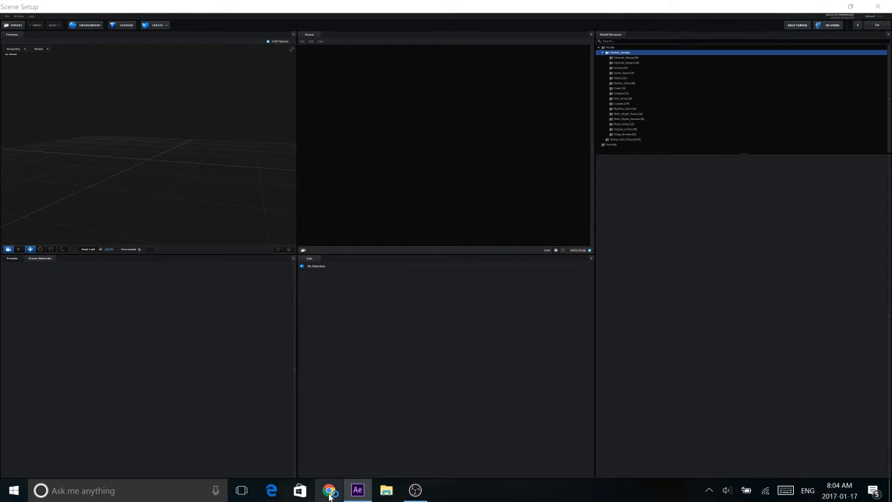
pyautogui.click(328, 490)
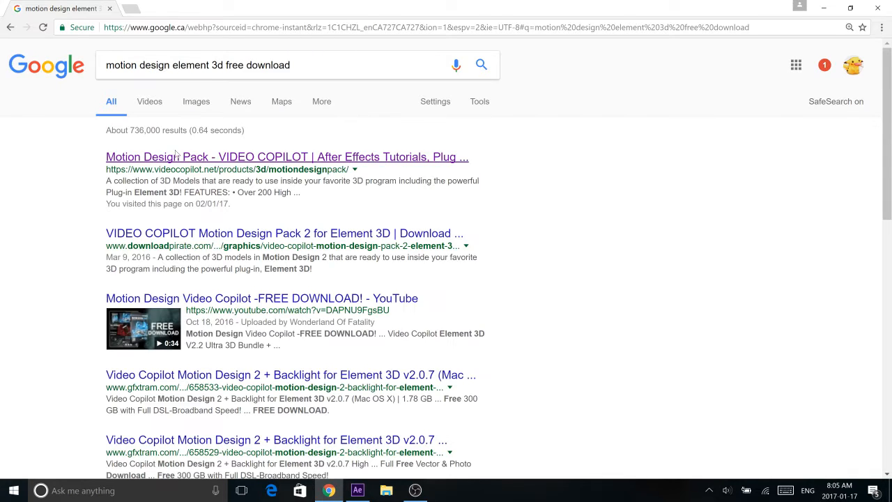
# Show video results for 'motion design element 3d free download' and scroll through them
pyautogui.click(149, 101)
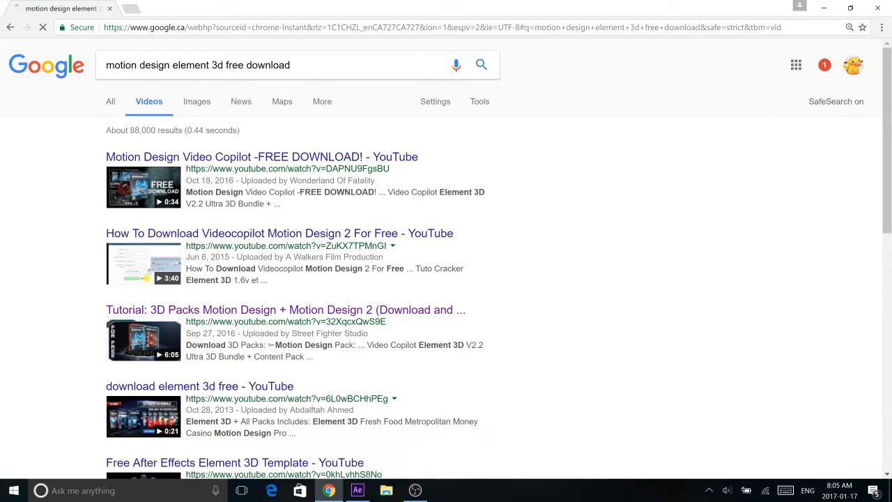
pyautogui.scroll(-3)
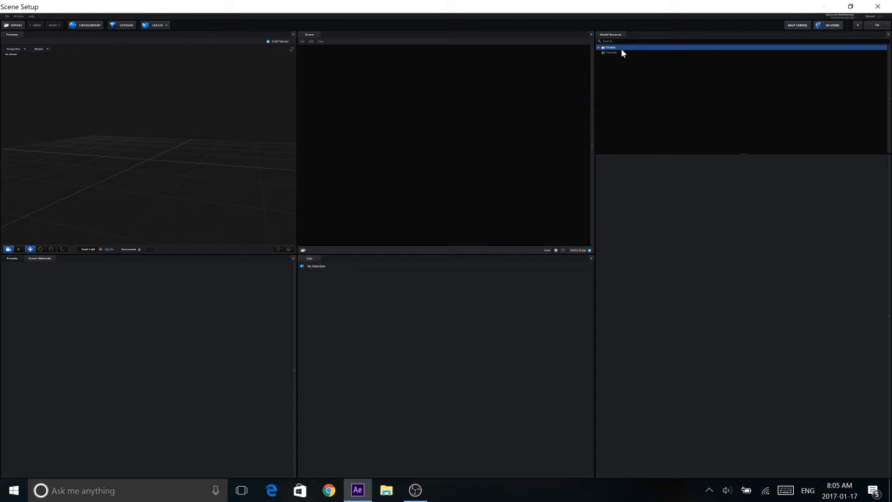
# Open Motion_Design > Broken_Glass and load the wider broken-glass model into the scene
pyautogui.click(604, 47)
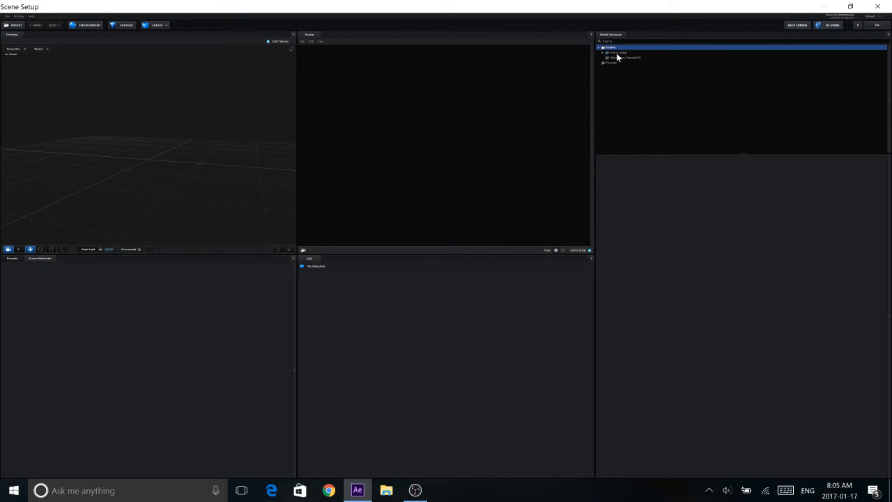
pyautogui.click(606, 52)
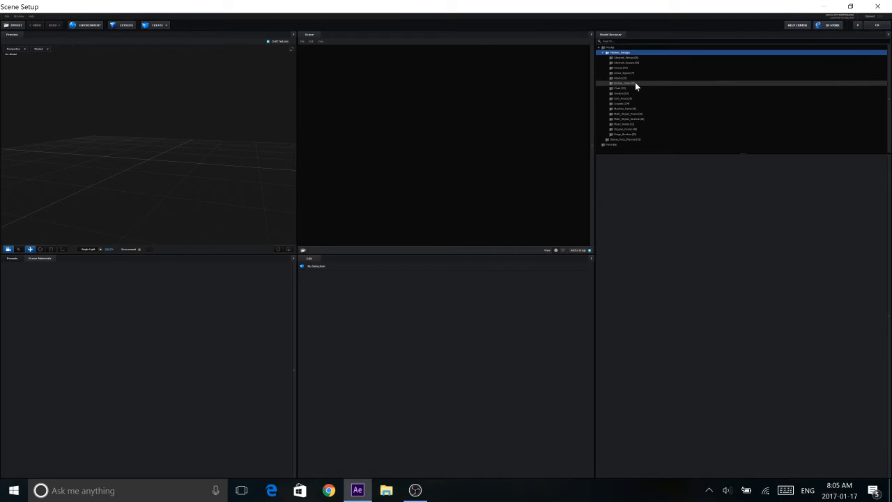
pyautogui.click(623, 87)
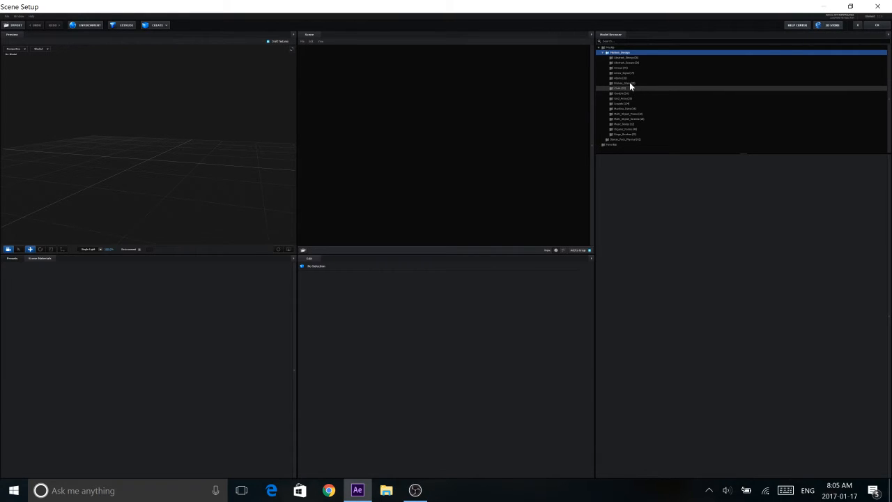
pyautogui.click(626, 83)
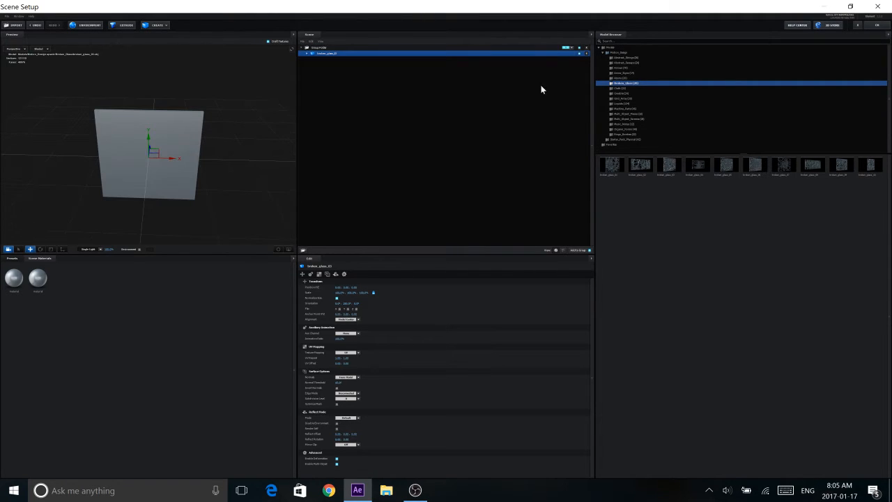
pyautogui.click(639, 165)
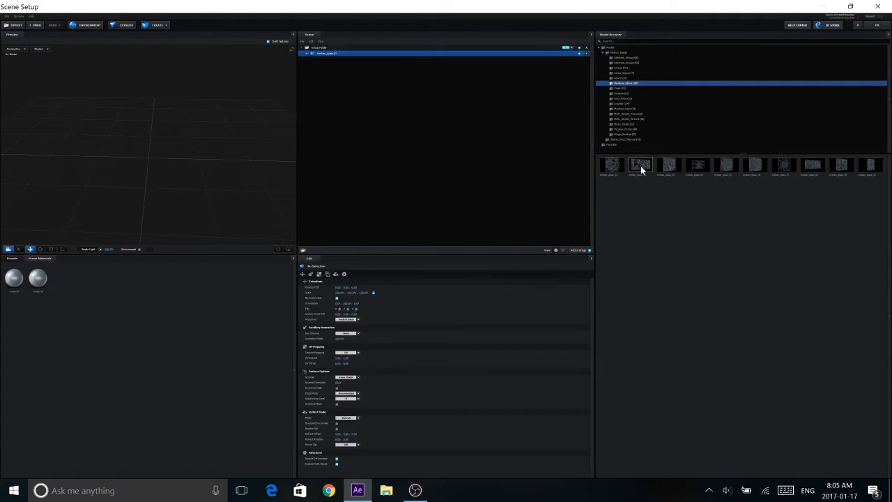
pyautogui.click(639, 165)
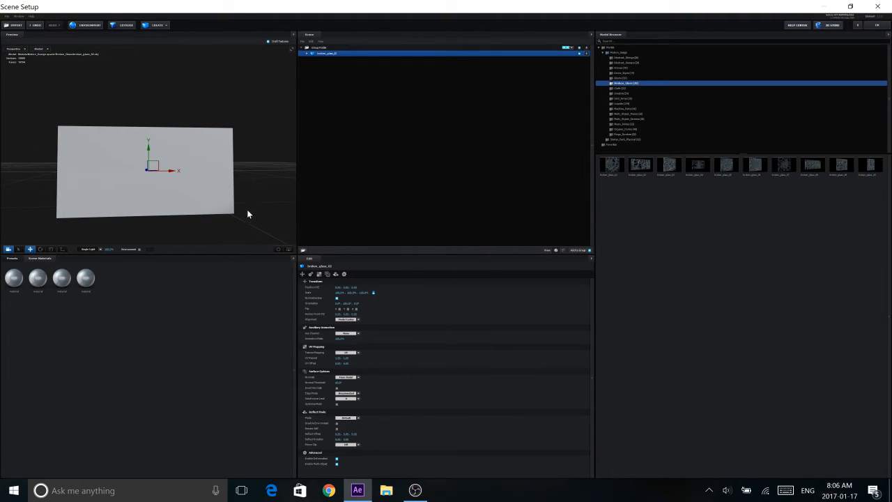
pyautogui.moveTo(254, 196)
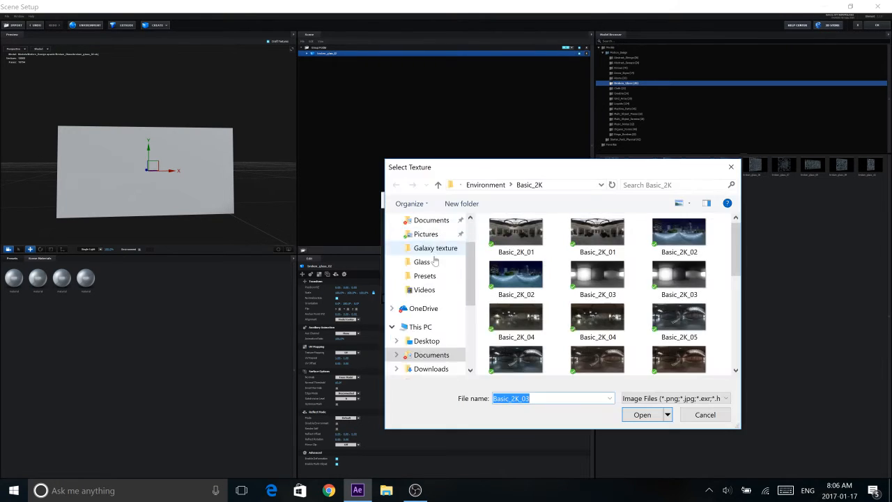
# Browse from C: through Program Files > Adobe > Support Files to the Optical Flares plug-in folder
pyautogui.scroll(-3)
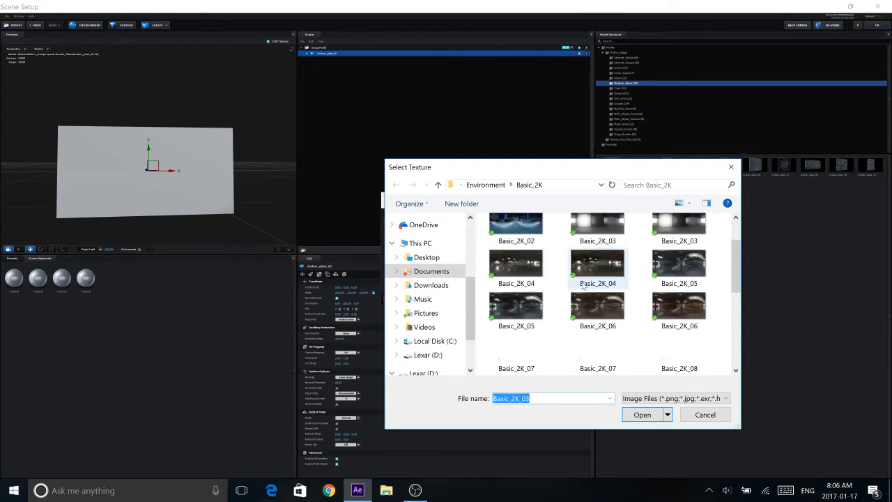
pyautogui.scroll(-3)
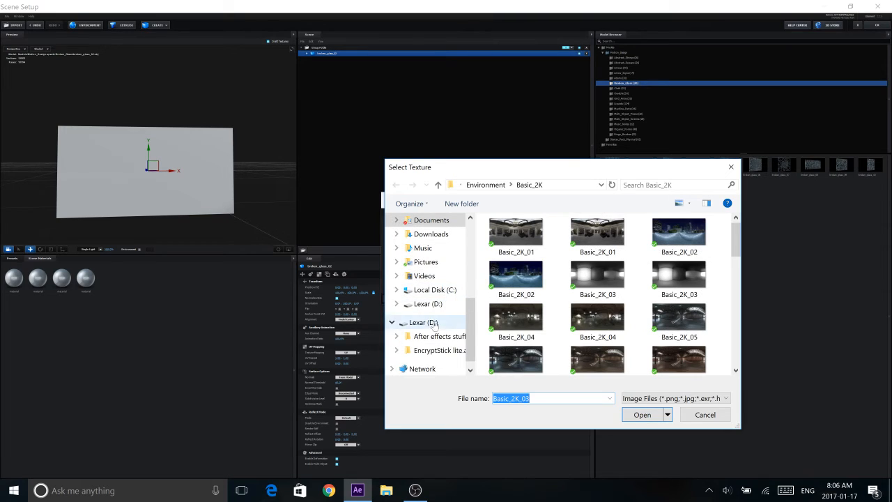
pyautogui.click(435, 289)
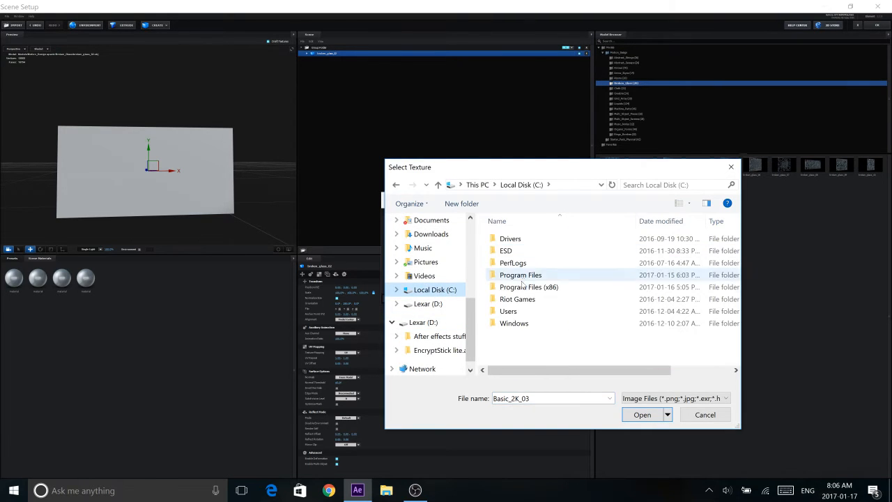
pyautogui.doubleClick(520, 274)
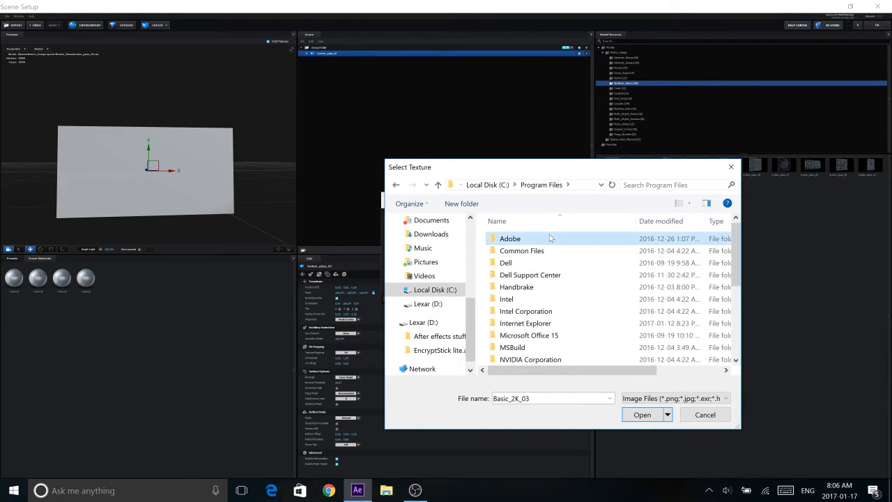
pyautogui.doubleClick(510, 238)
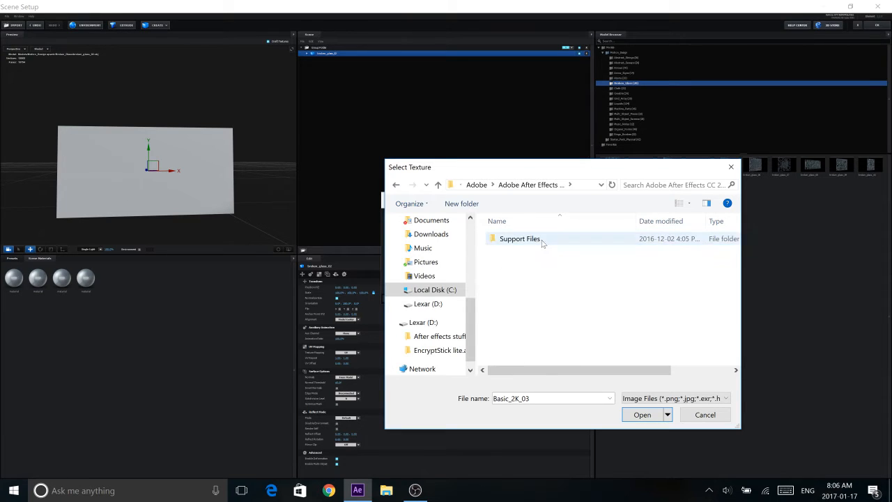
pyautogui.doubleClick(519, 238)
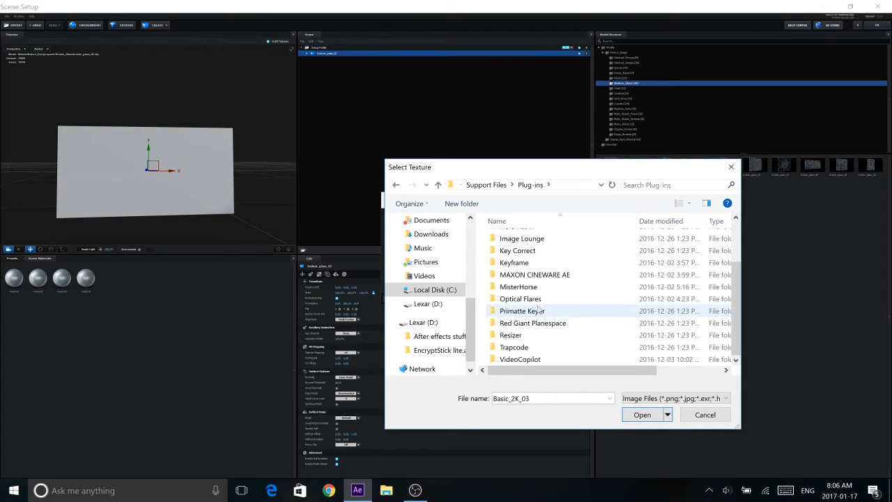
pyautogui.moveTo(544, 298)
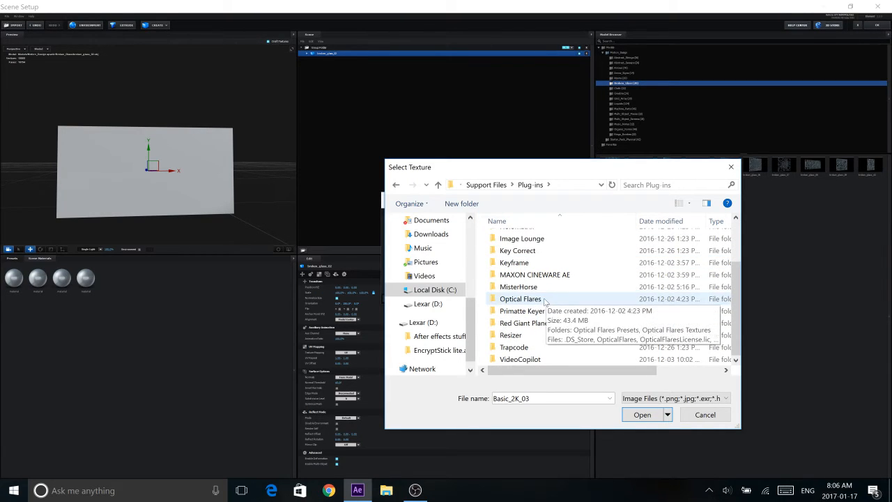
pyautogui.doubleClick(521, 298)
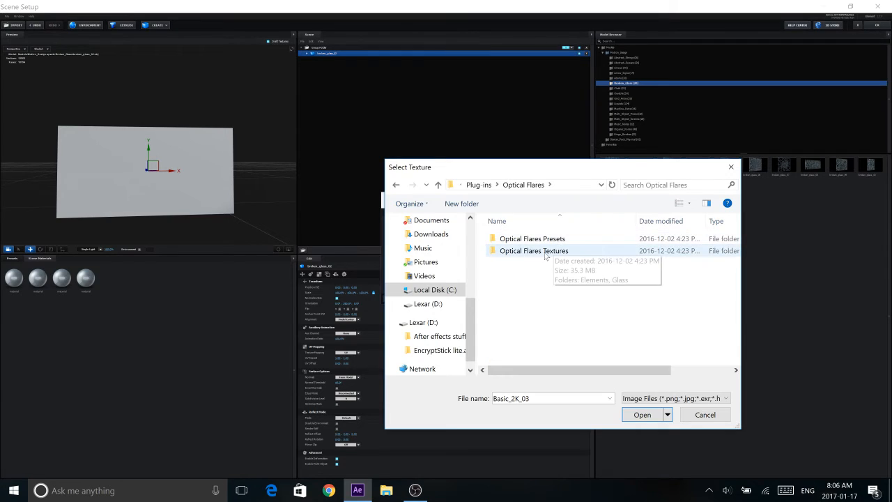
pyautogui.moveTo(401, 197)
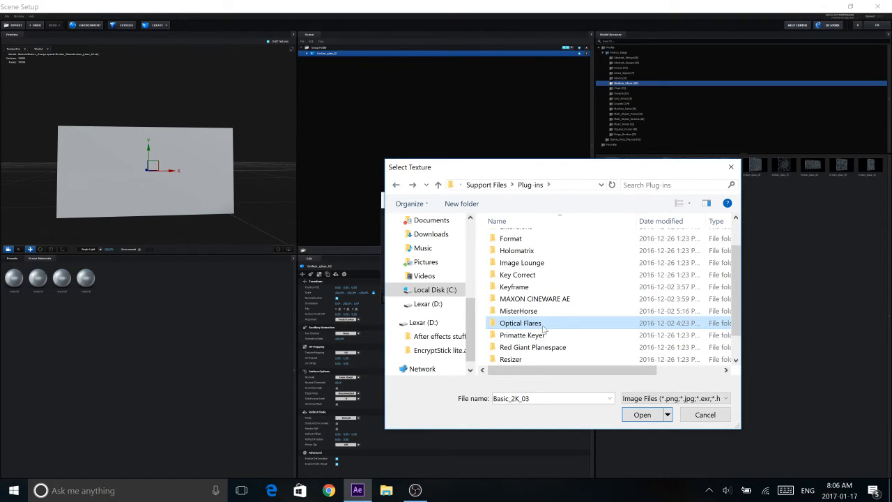
# Open Optical Flares Textures > Glass and load the Dag texture onto the model
pyautogui.doubleClick(520, 322)
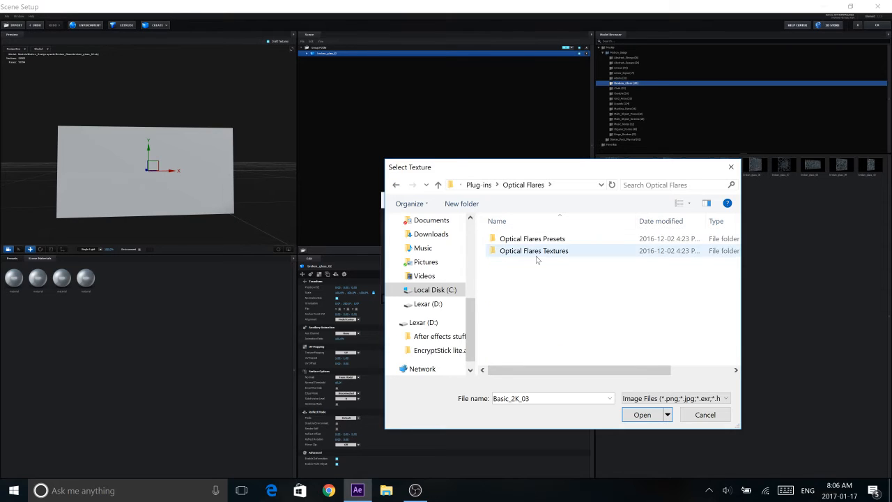
pyautogui.doubleClick(534, 250)
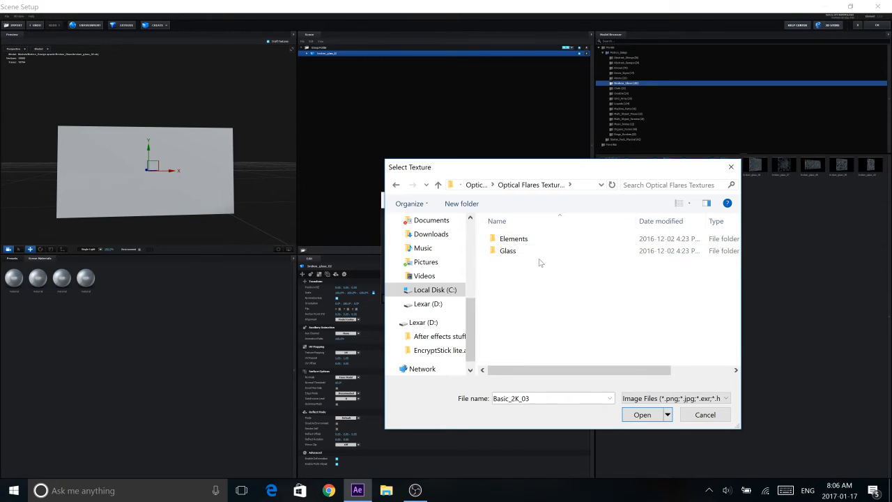
pyautogui.doubleClick(507, 250)
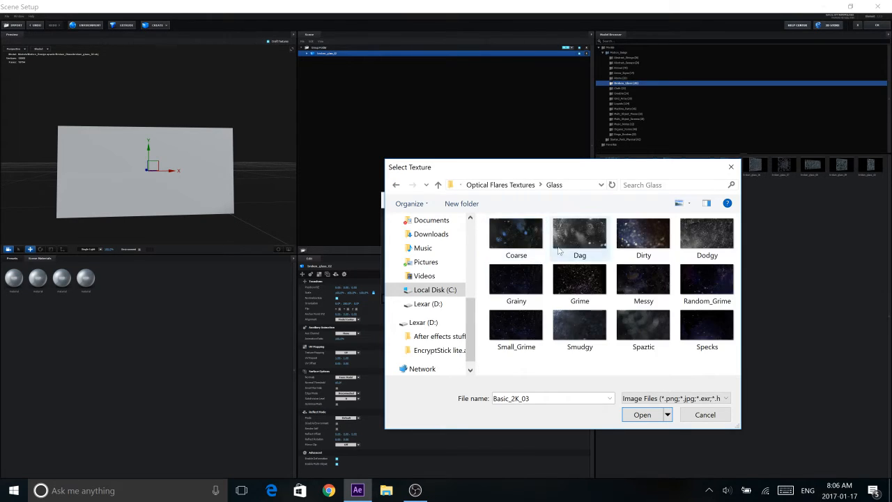
pyautogui.click(643, 325)
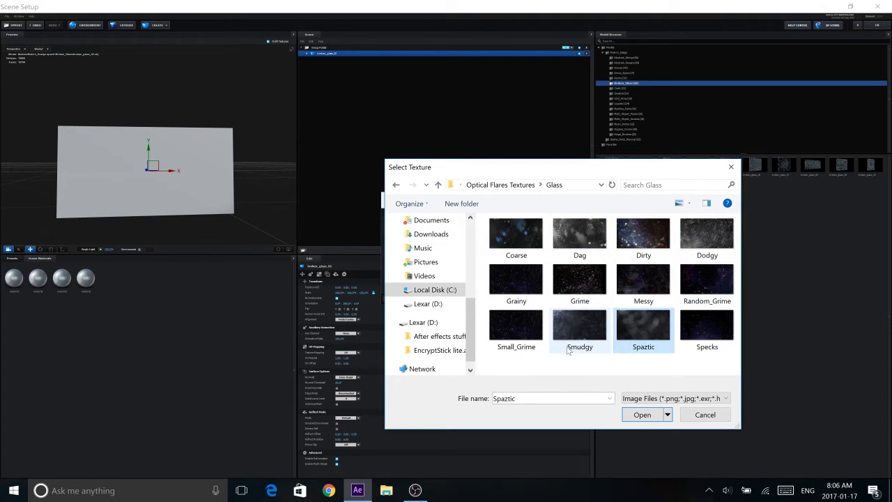
pyautogui.click(579, 233)
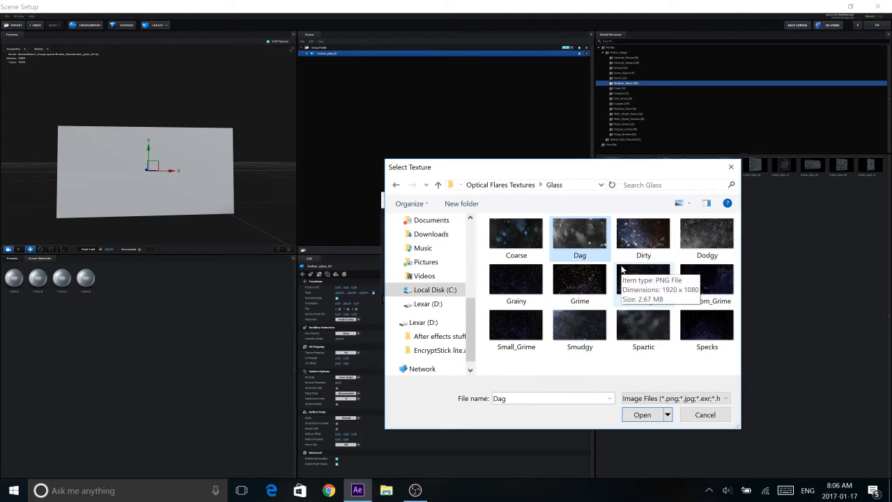
pyautogui.moveTo(579, 234)
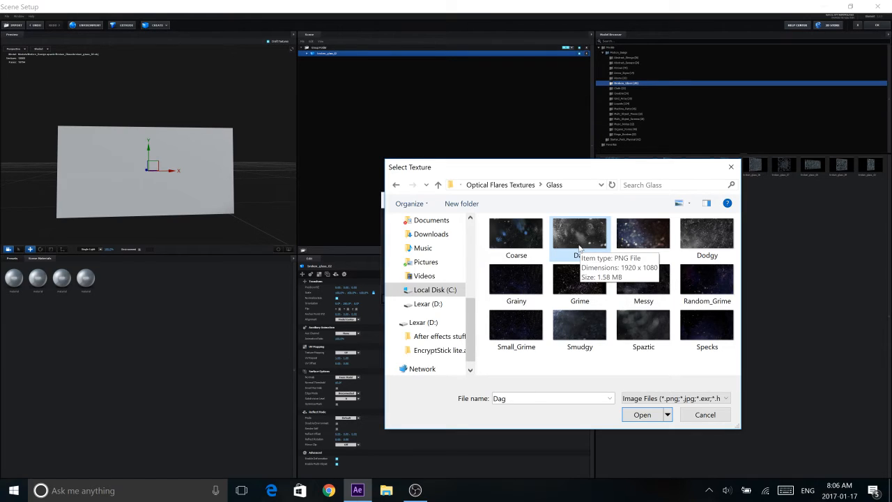
pyautogui.click(642, 414)
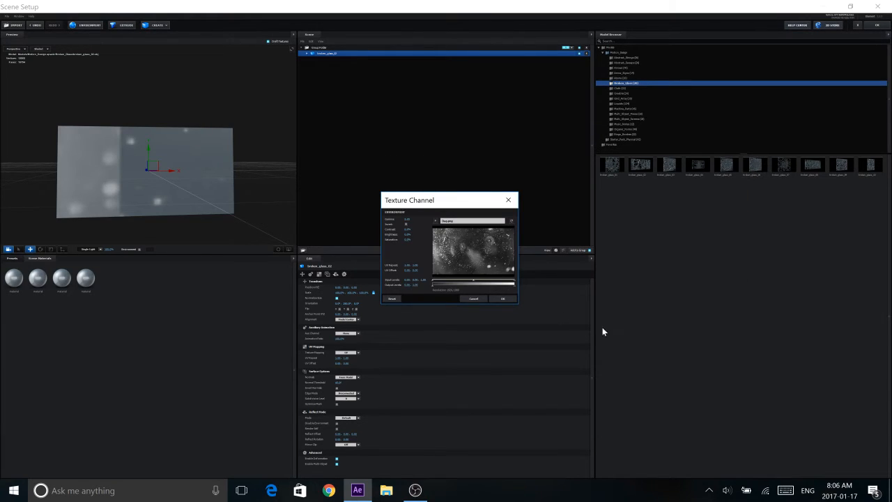
# Accept the Dag texture channel and select the glass model's material in the Scene panel
pyautogui.click(502, 298)
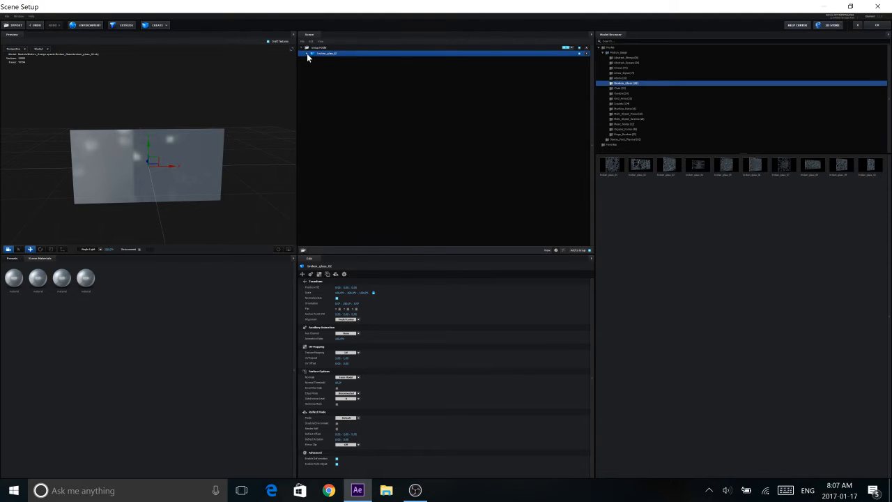
pyautogui.click(307, 54)
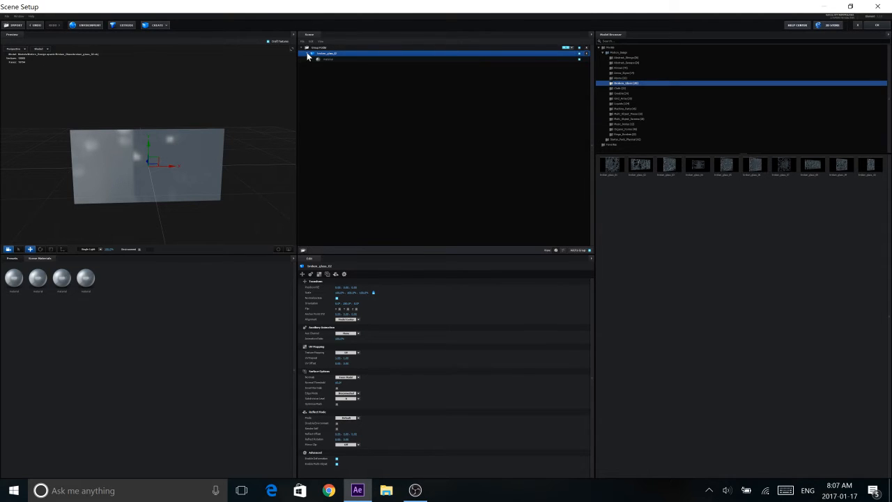
pyautogui.click(328, 60)
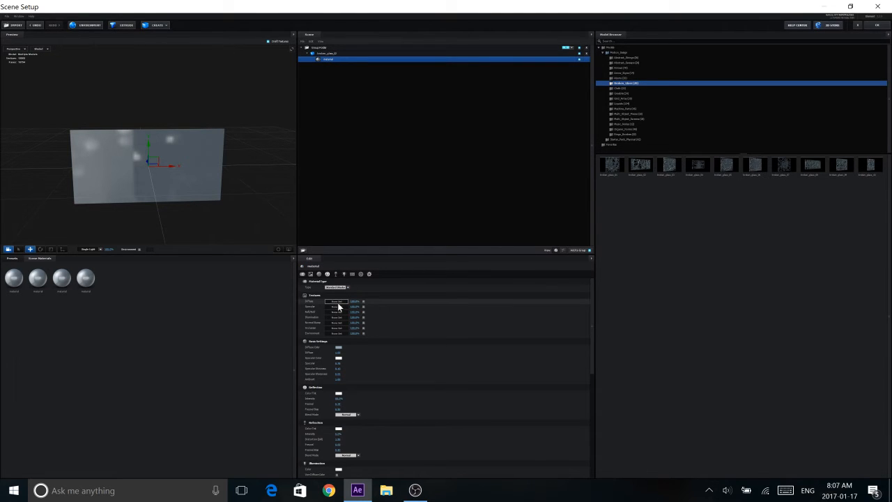
# Set the diffuse texture to the downloaded illustration from the Downloads folder
pyautogui.click(337, 301)
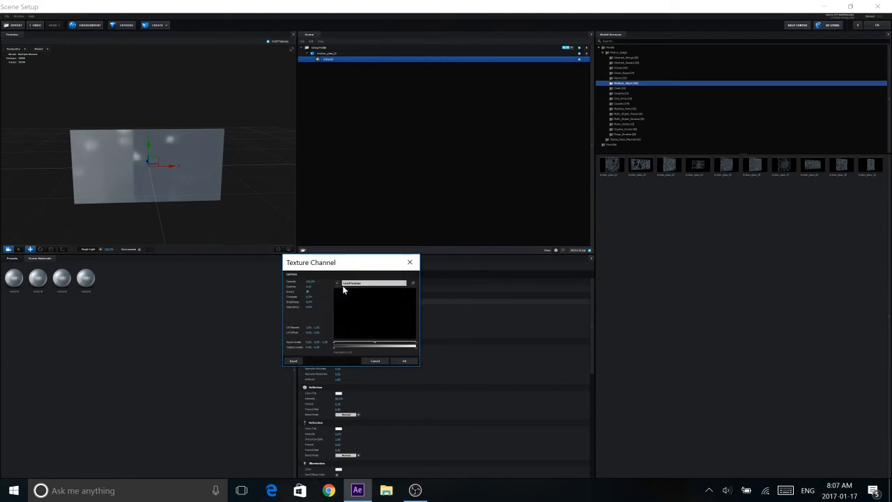
pyautogui.click(412, 282)
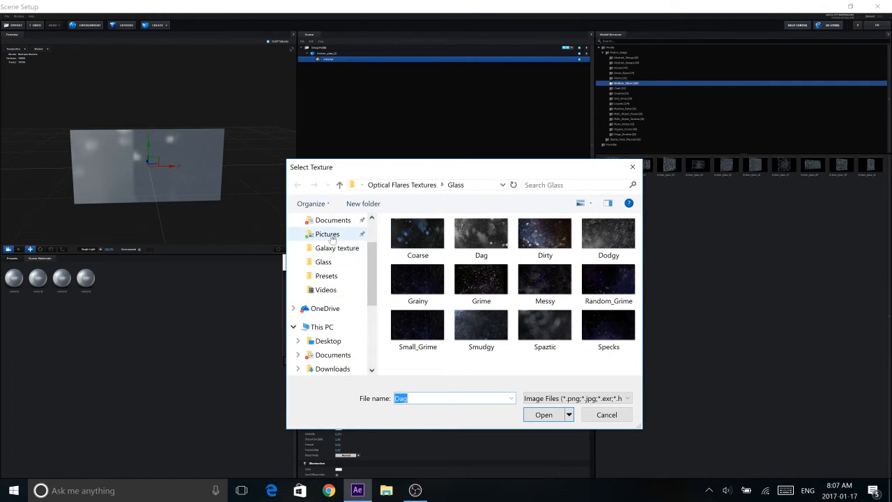
pyautogui.click(328, 243)
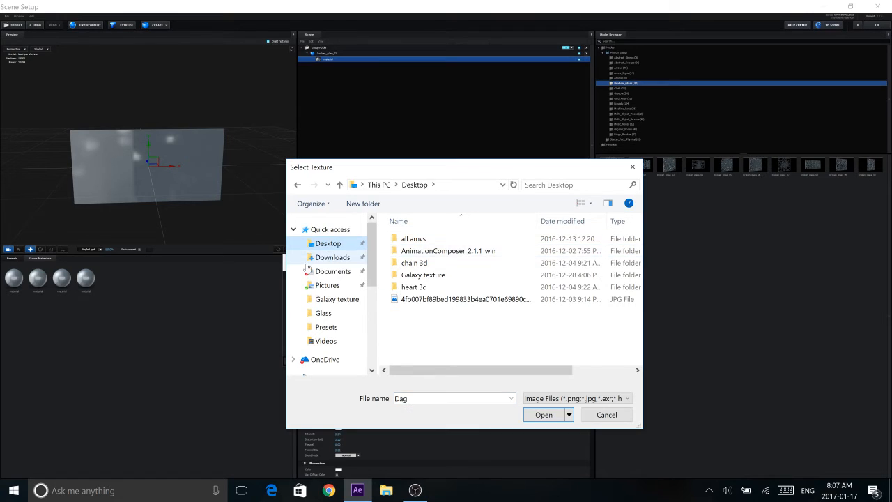
pyautogui.click(332, 257)
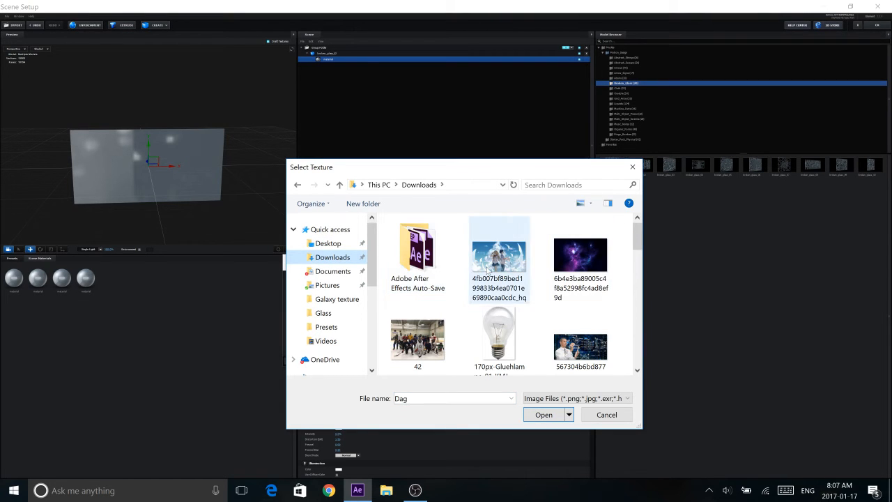
pyautogui.click(544, 415)
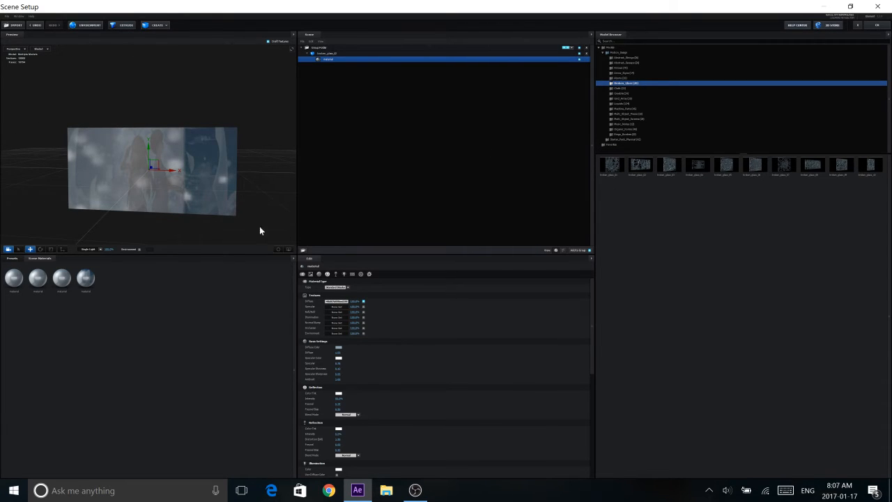
pyautogui.moveTo(171, 178)
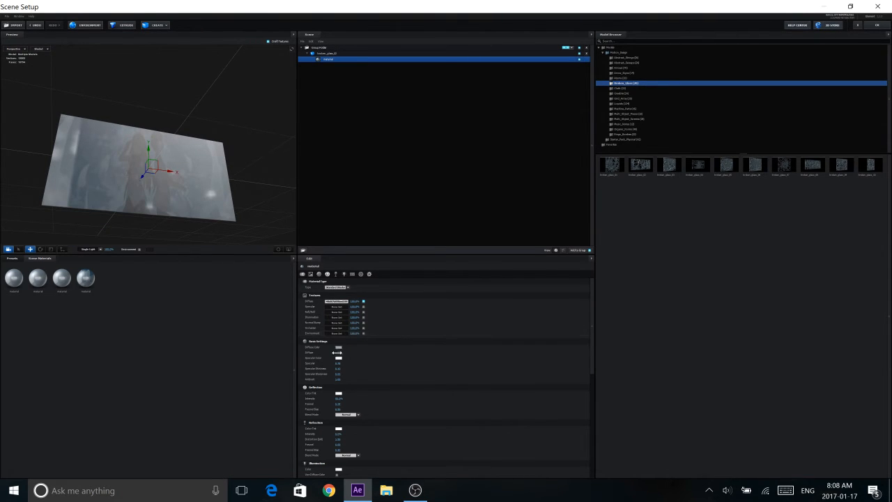
# Set the glass material's diffuse colour to a pale blue
pyautogui.click(339, 347)
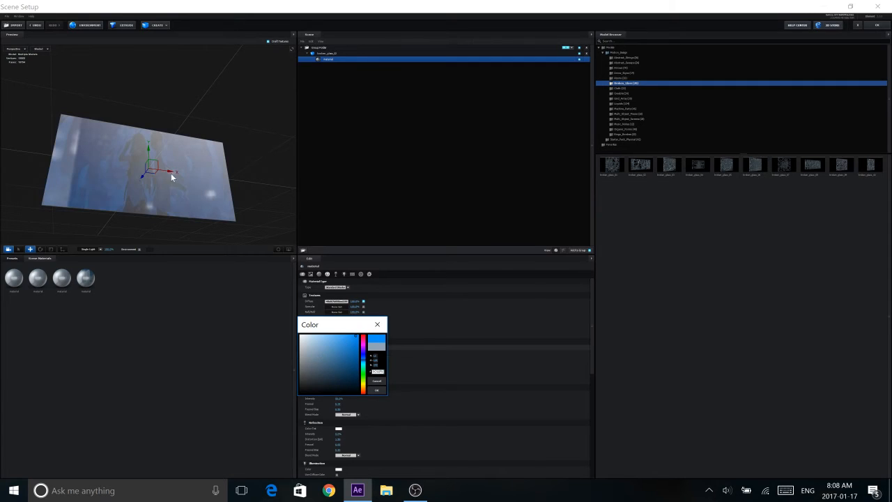
pyautogui.click(354, 355)
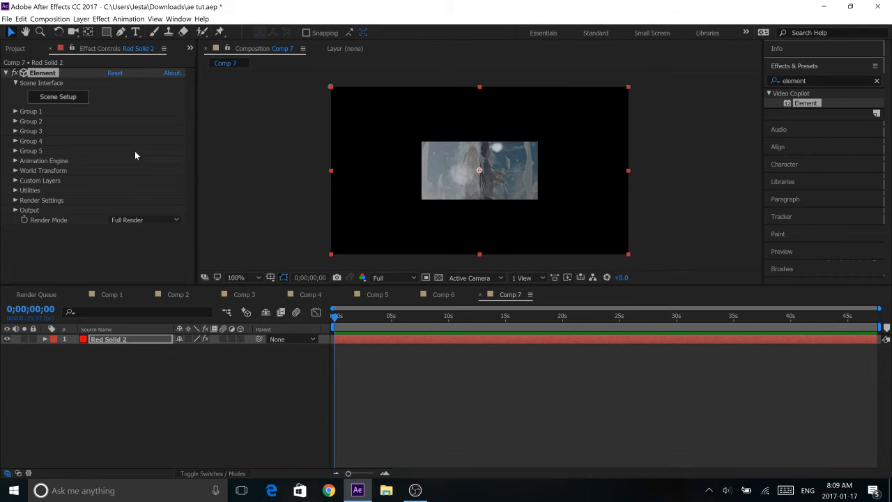
pyautogui.moveTo(10, 204)
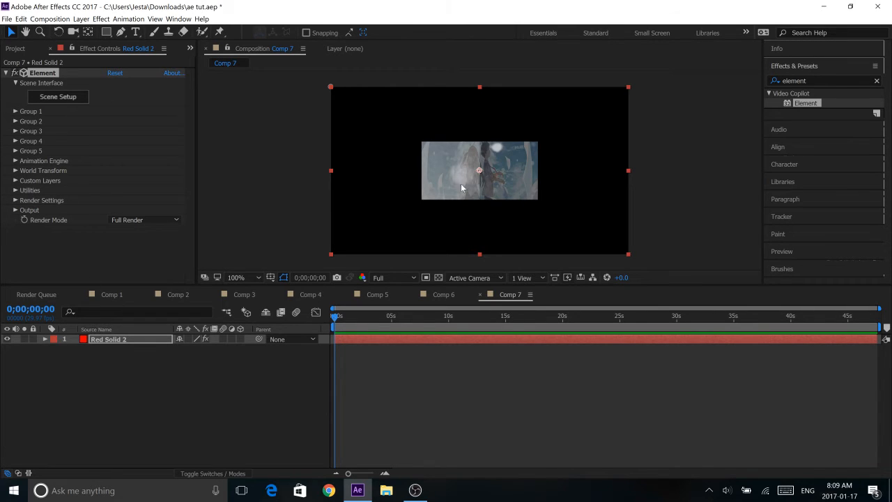
# Raise the Element World Scale to about 2.88 so the glass panel fills Comp 7
pyautogui.click(16, 170)
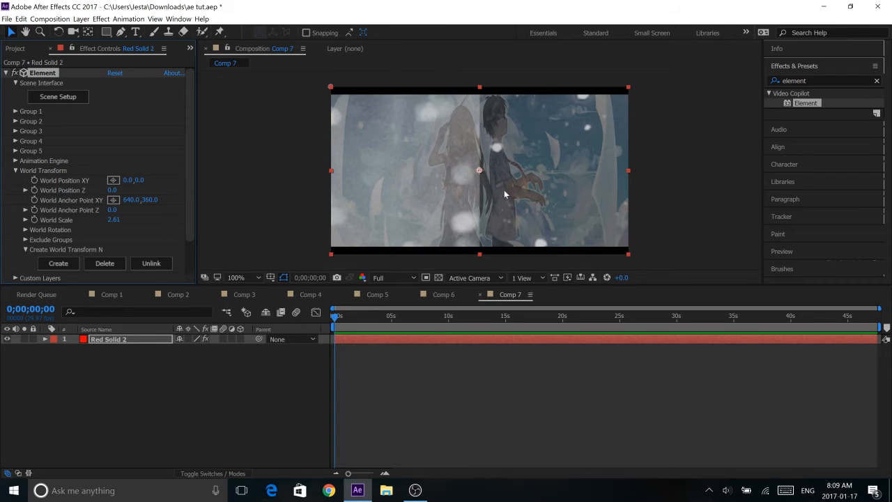
pyautogui.moveTo(358, 96)
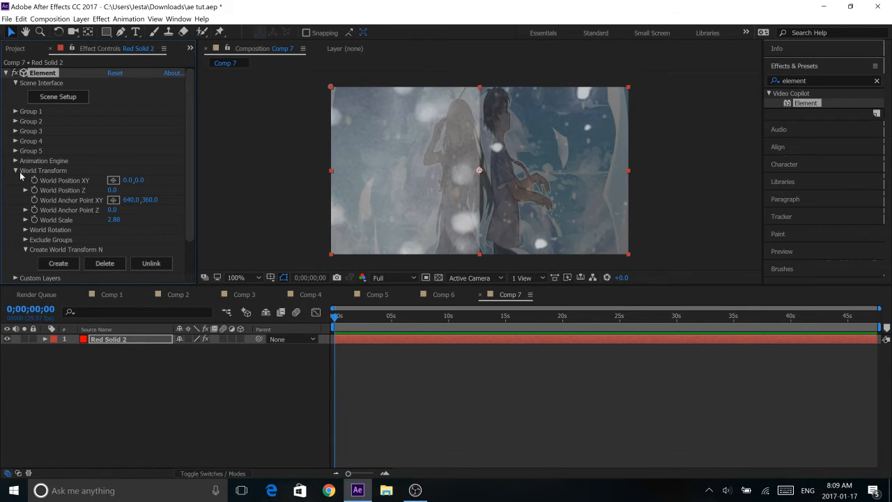
pyautogui.click(15, 170)
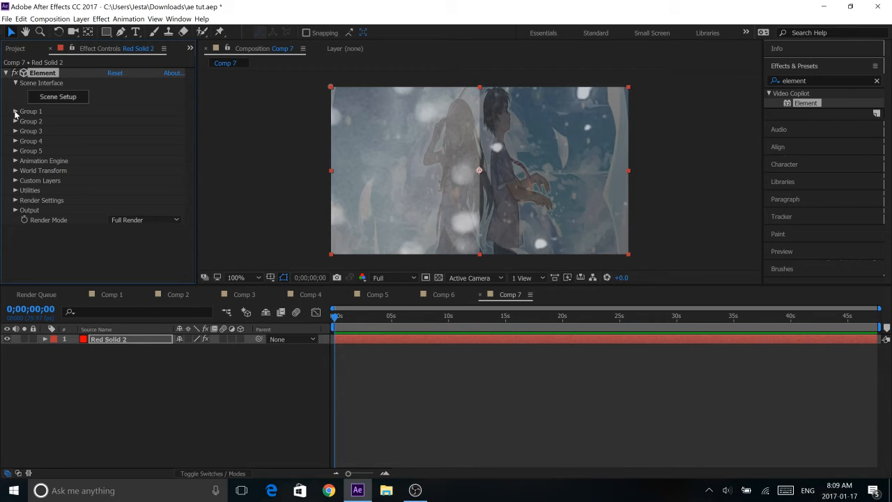
# Add frame-0 keyframes for Group 1 Size, Rotation, Displace and Scatter Multi
pyautogui.click(15, 110)
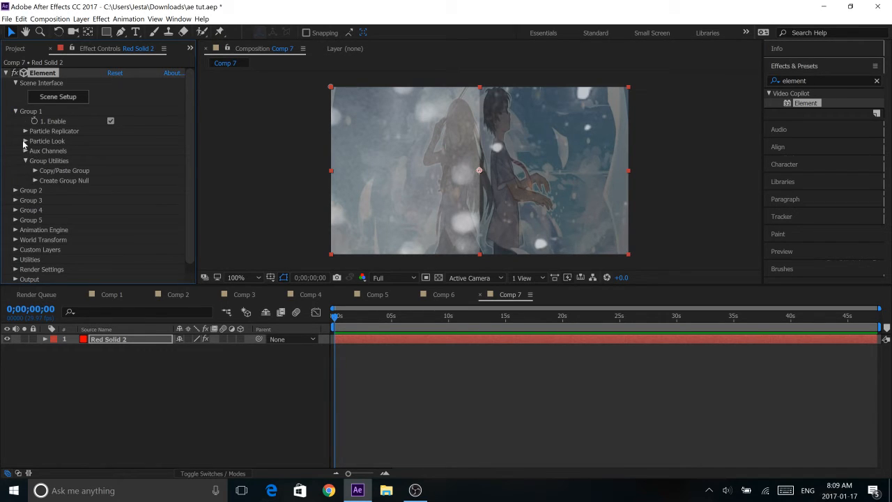
pyautogui.click(25, 141)
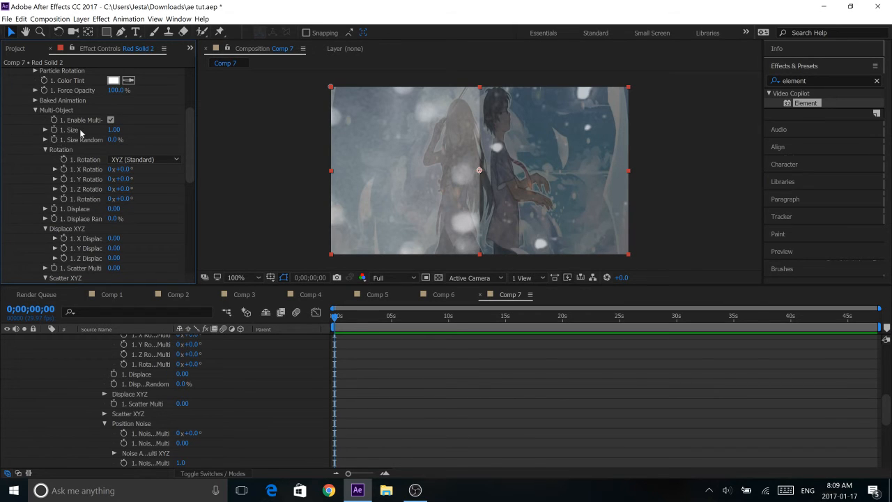
pyautogui.moveTo(55, 132)
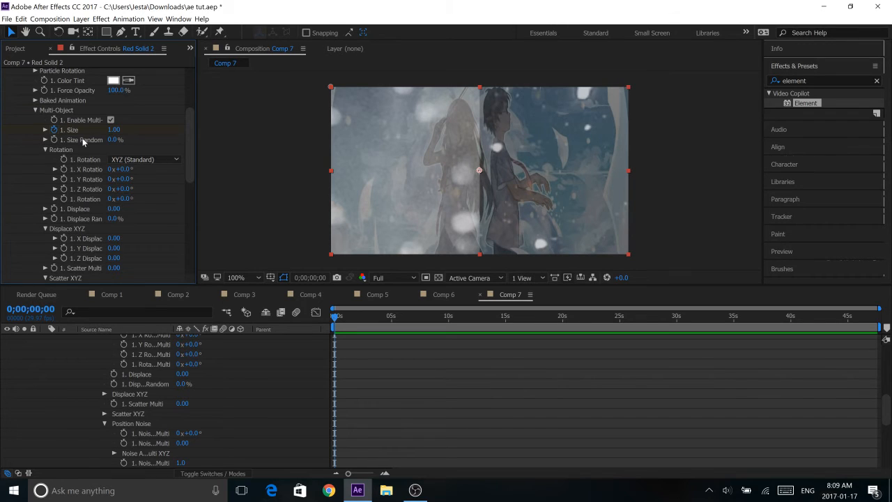
pyautogui.scroll(-3)
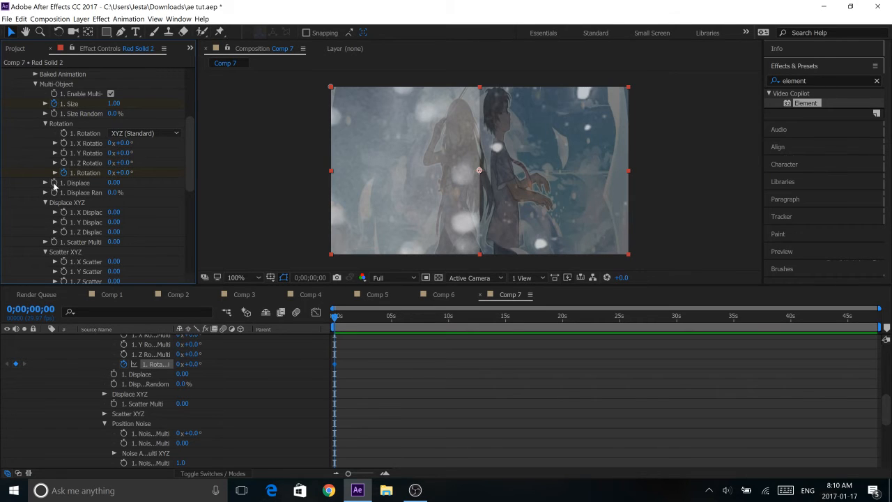
pyautogui.scroll(-3)
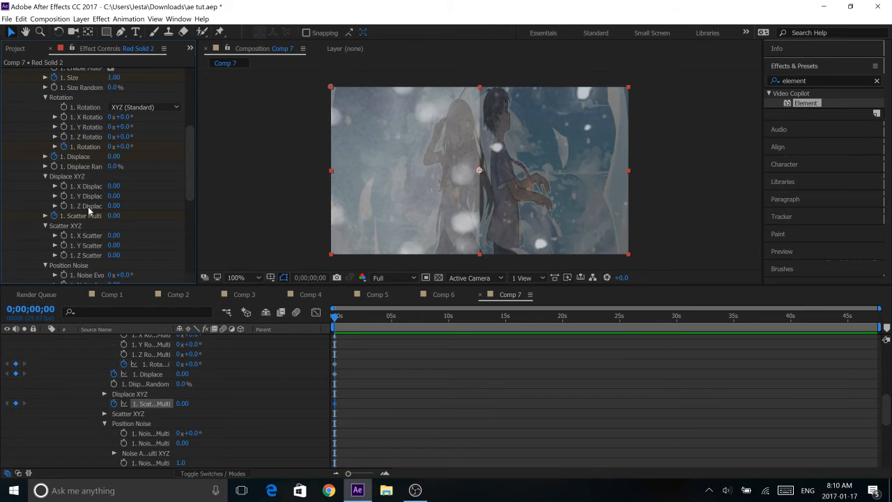
pyautogui.scroll(-3)
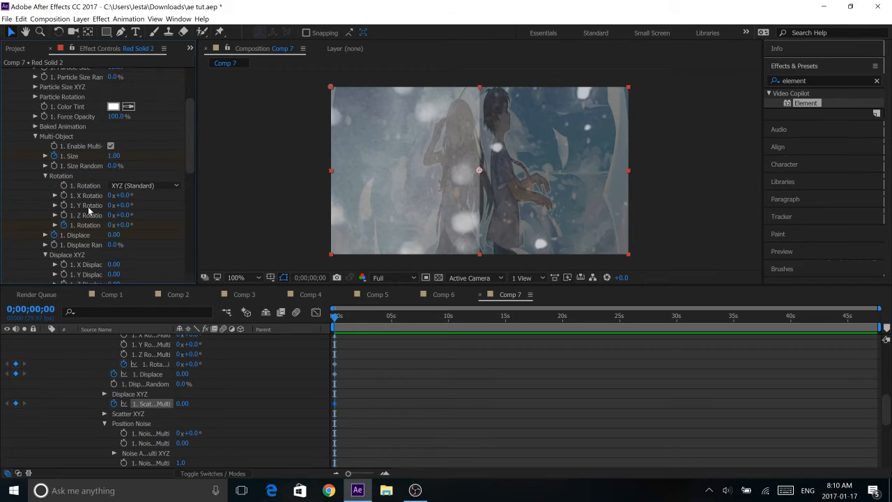
pyautogui.scroll(-3)
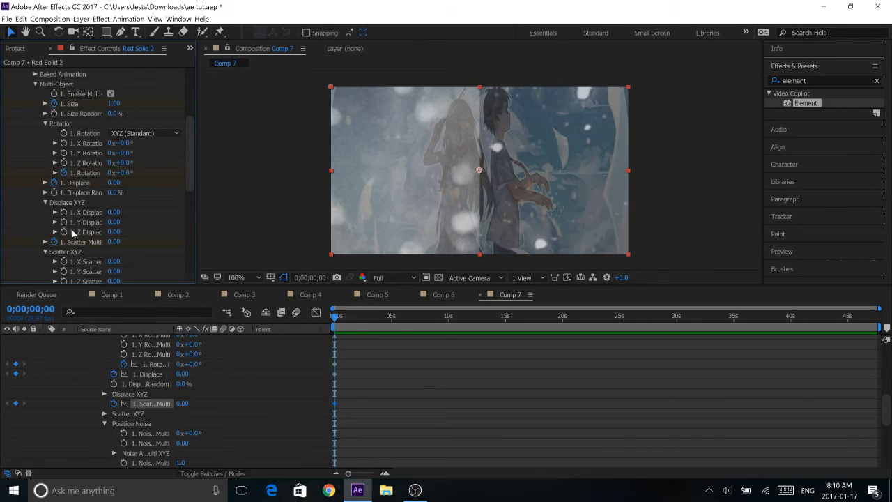
pyautogui.moveTo(100, 248)
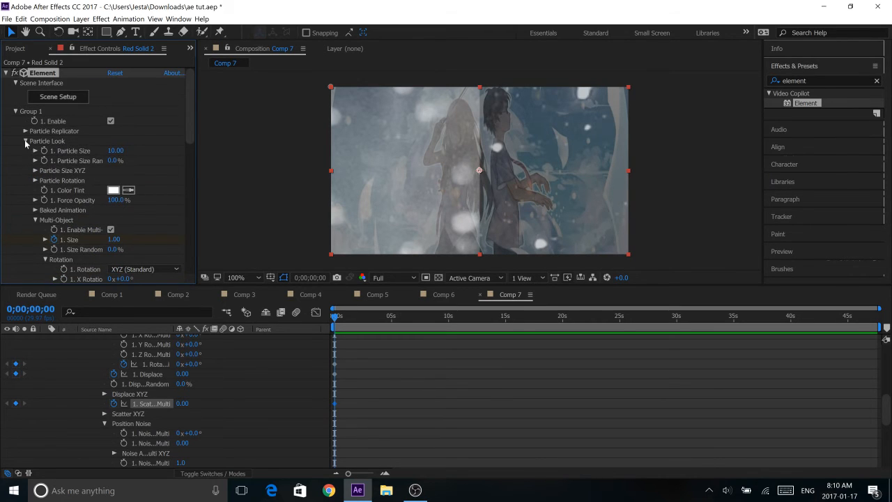
pyautogui.click(26, 141)
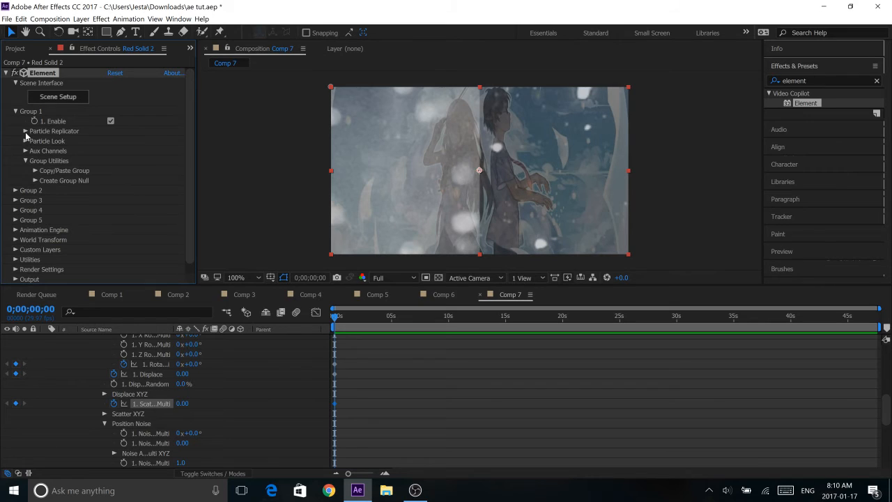
pyautogui.click(25, 131)
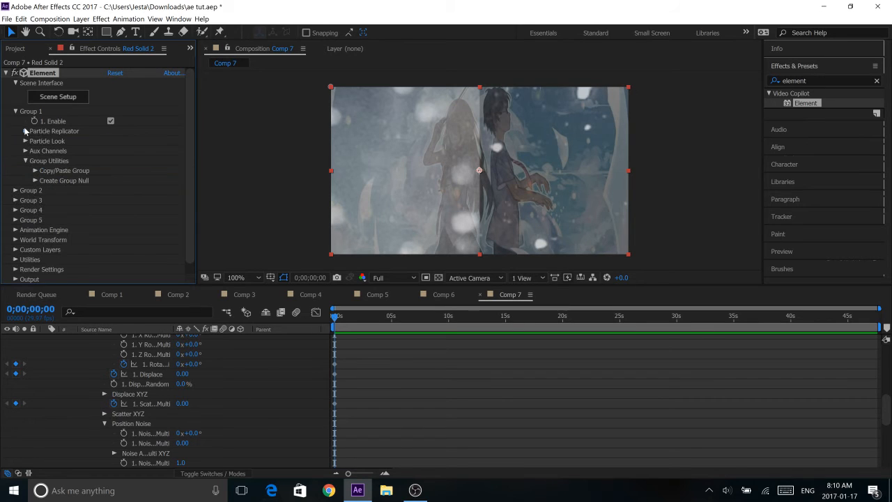
pyautogui.click(16, 111)
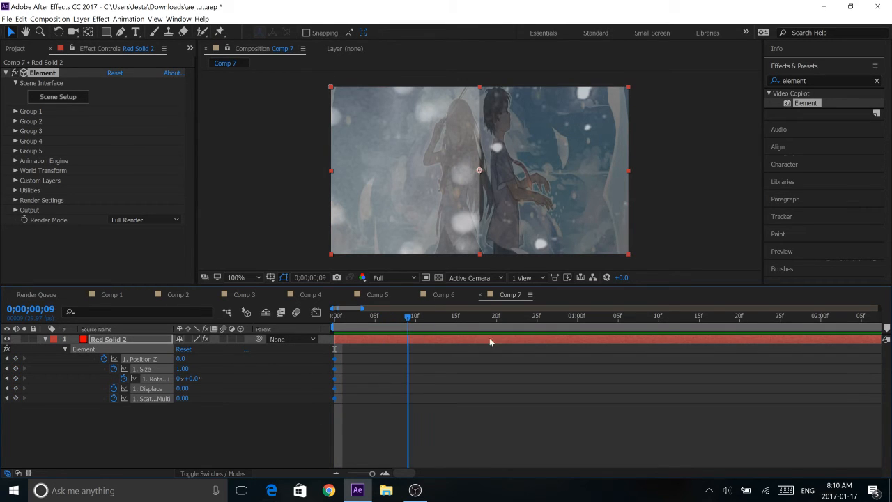
# At 0;00;02;02, key Group 1 Position Z at -410 and Size at 0.88
pyautogui.click(585, 316)
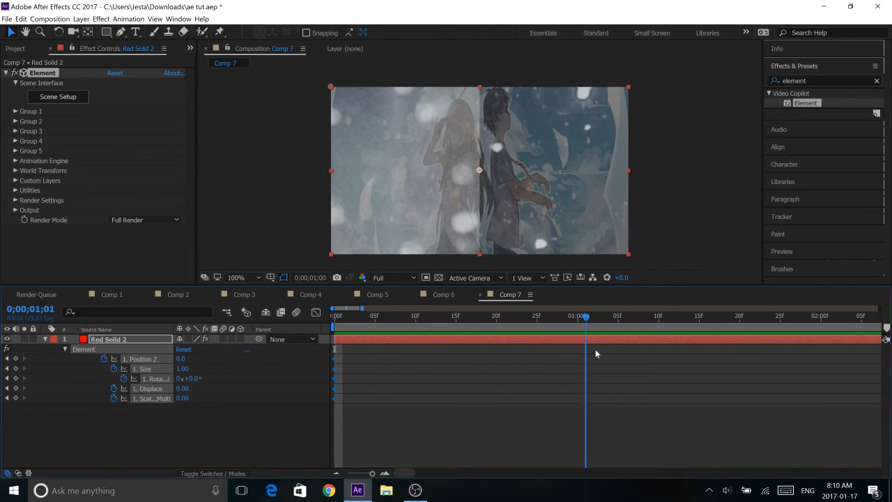
pyautogui.click(836, 316)
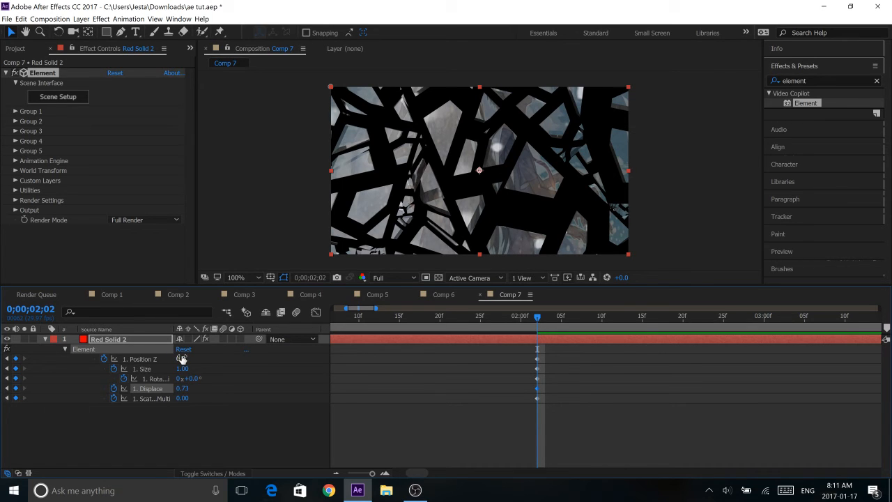
pyautogui.moveTo(183, 358); pyautogui.dragTo(182, 358)
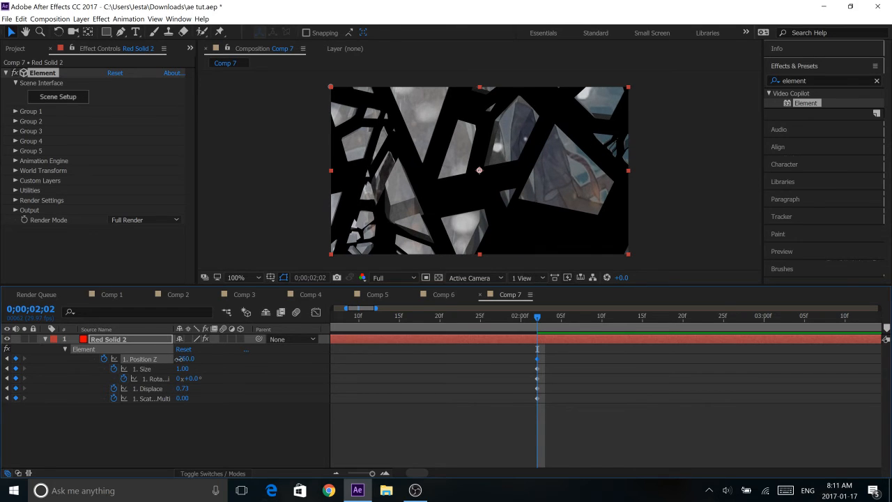
pyautogui.moveTo(185, 358); pyautogui.dragTo(186, 358)
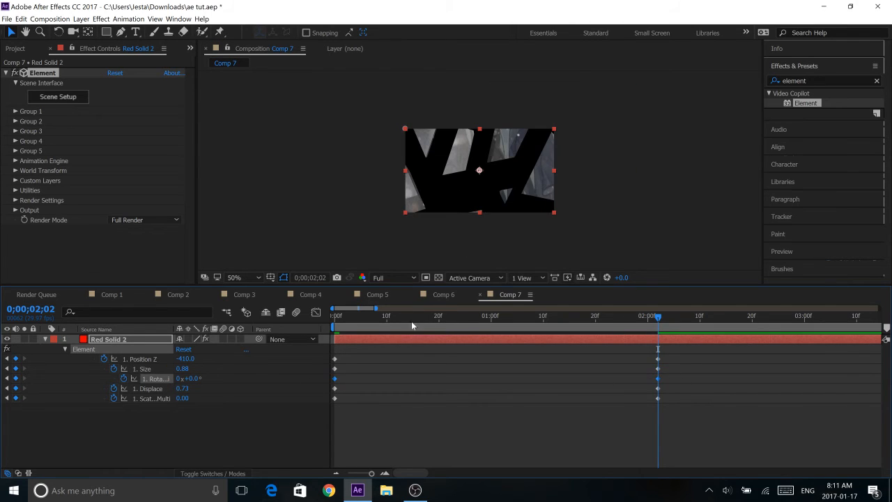
pyautogui.moveTo(409, 213)
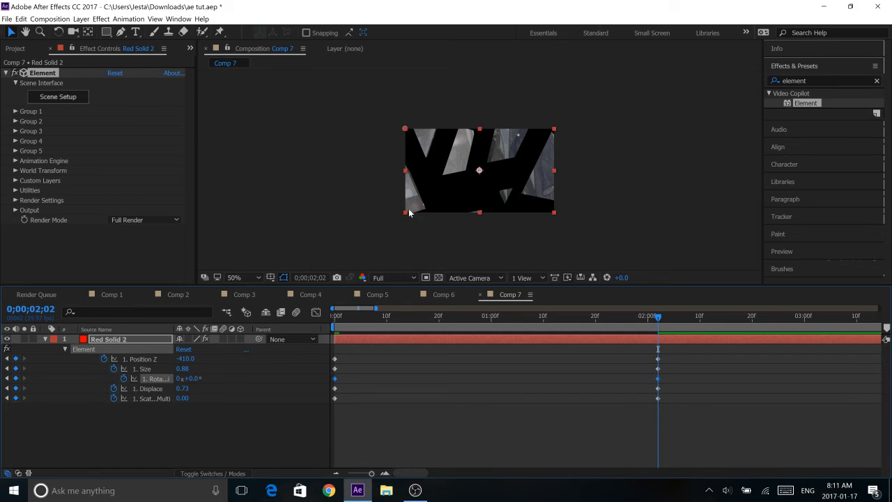
pyautogui.click(235, 277)
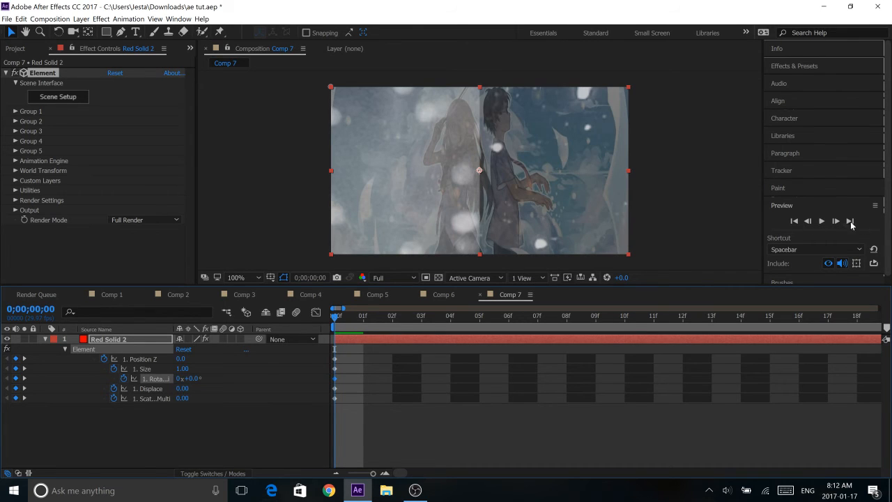
# Set Group 1 Rotation to 0x+56° and Scatter Multiplier to 0.65, then select all keyframes
pyautogui.click(821, 220)
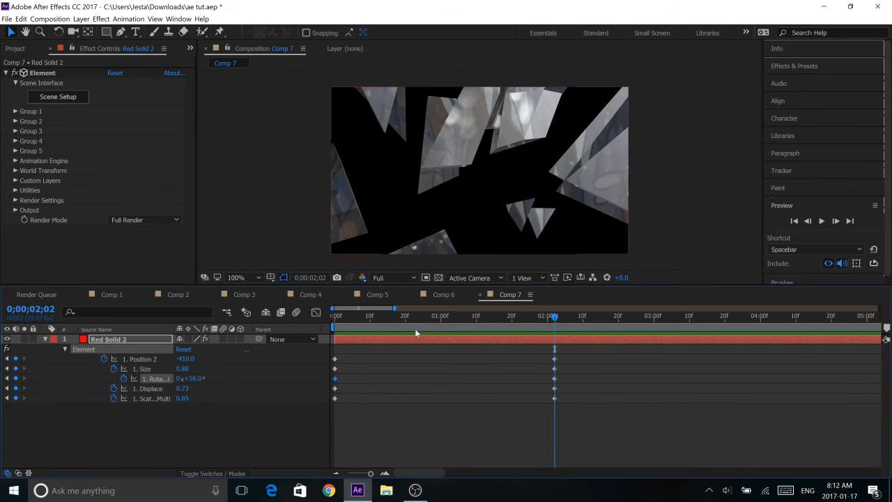
pyautogui.click(108, 339)
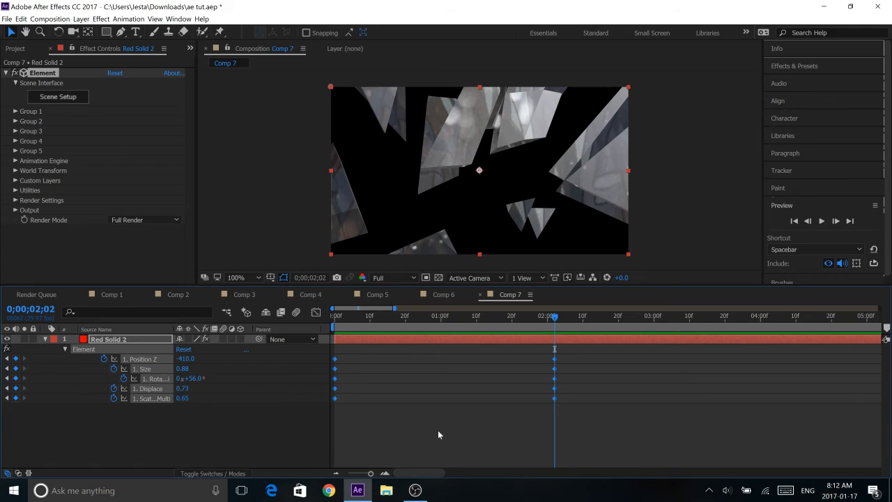
pyautogui.moveTo(555, 362)
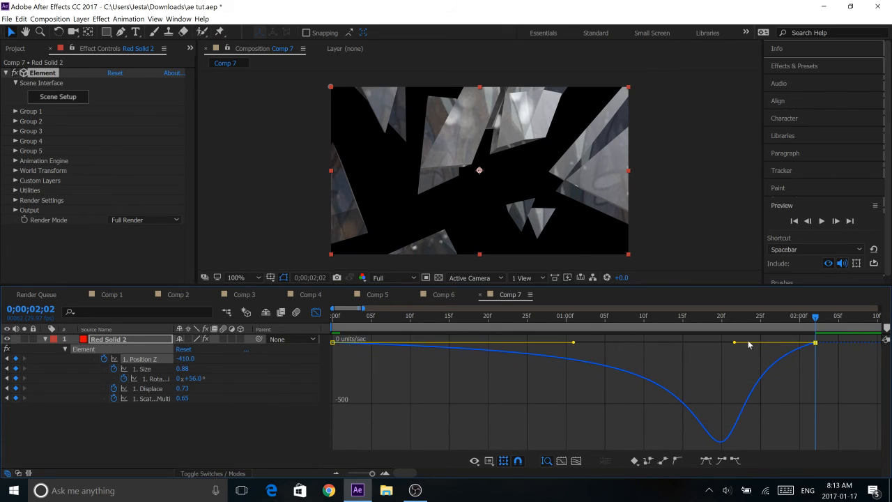
pyautogui.moveTo(750, 349)
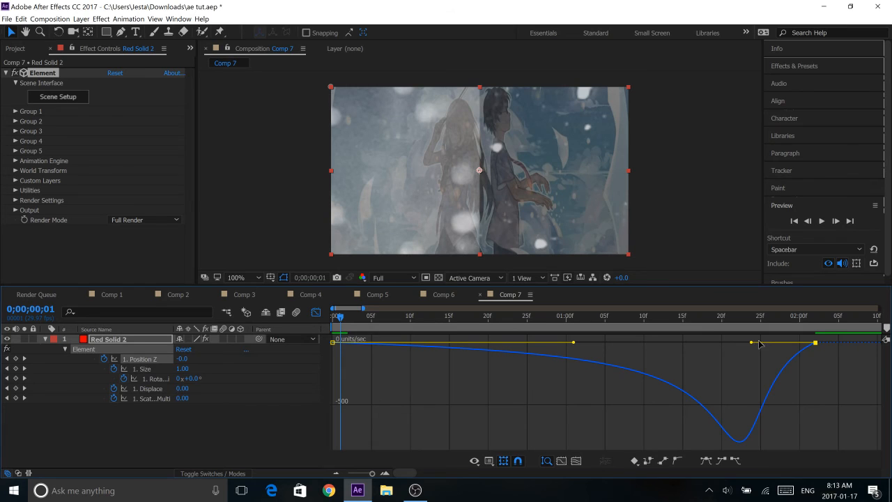
# Drag the Position Z Bezier influence handle so speed stays slow then spikes near two seconds
pyautogui.moveTo(751, 342); pyautogui.dragTo(812, 342)
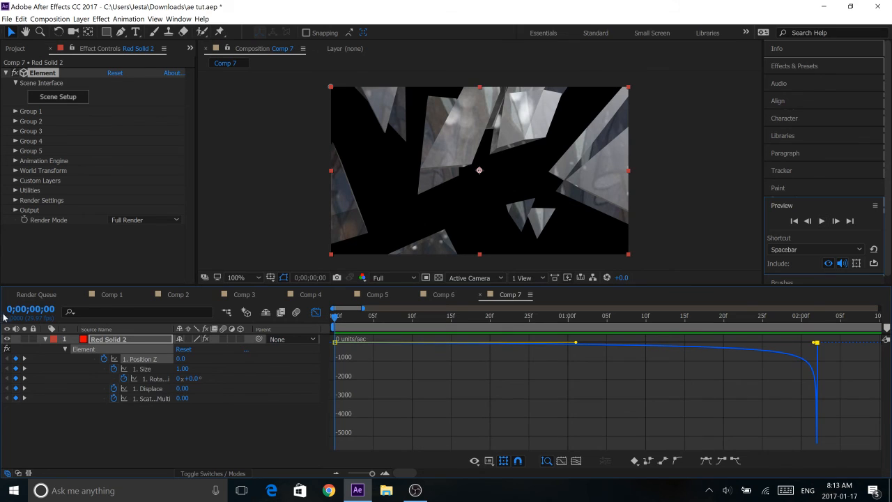
# Turn off the Graph Editor and go back to the Comp 7 layer bars
pyautogui.click(35, 294)
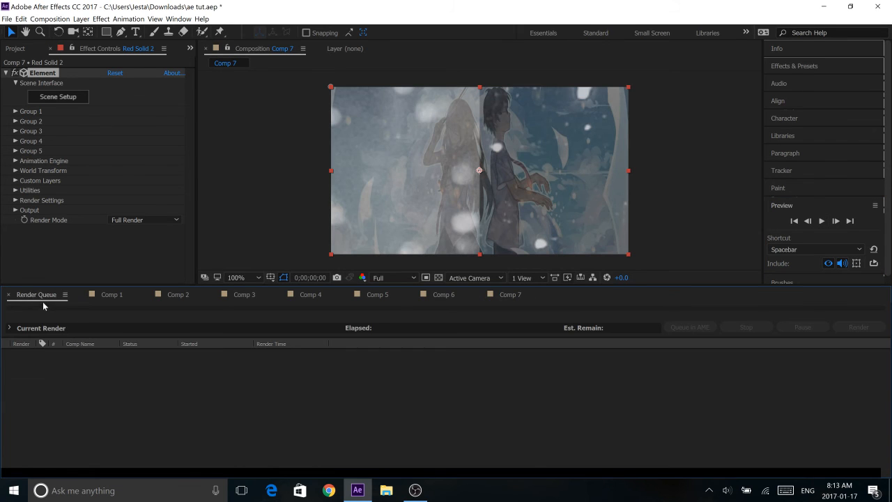
pyautogui.click(509, 294)
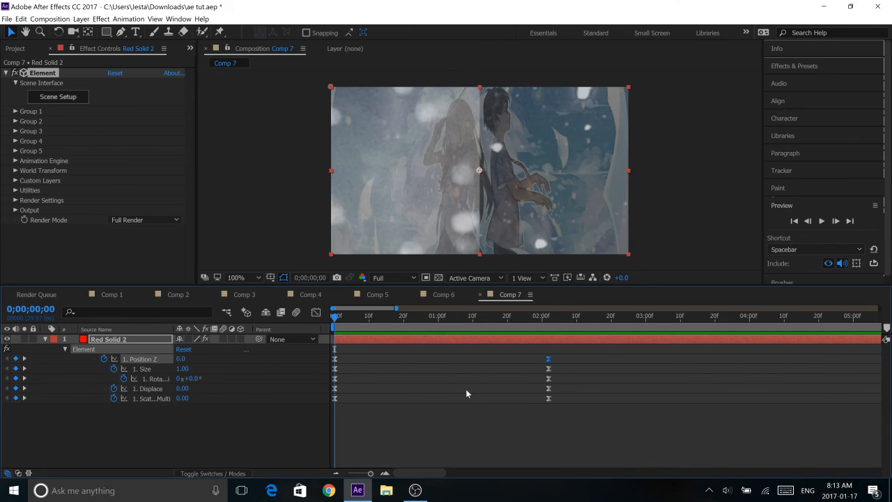
pyautogui.moveTo(398, 440)
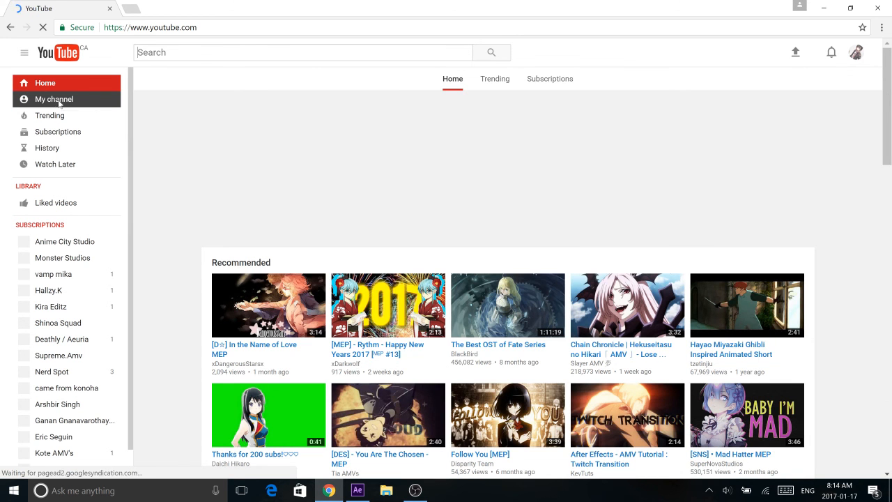
pyautogui.click(54, 99)
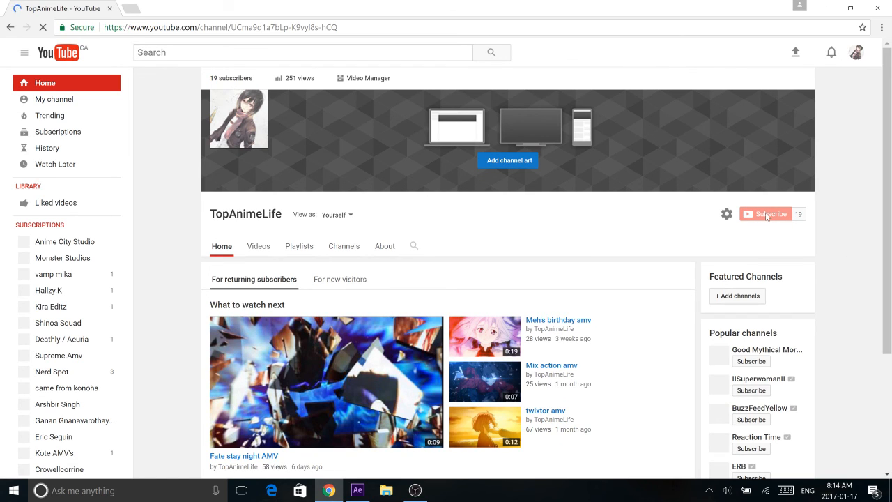
pyautogui.moveTo(764, 213)
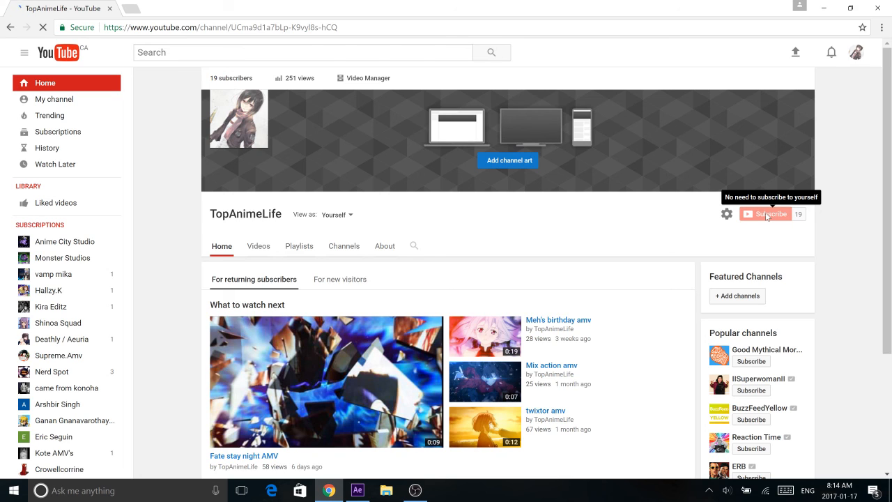
pyautogui.scroll(-3)
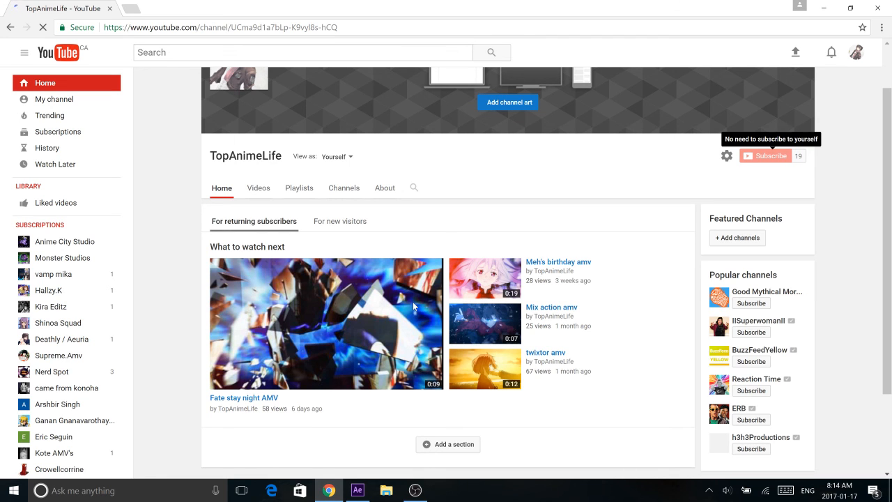
pyautogui.scroll(-3)
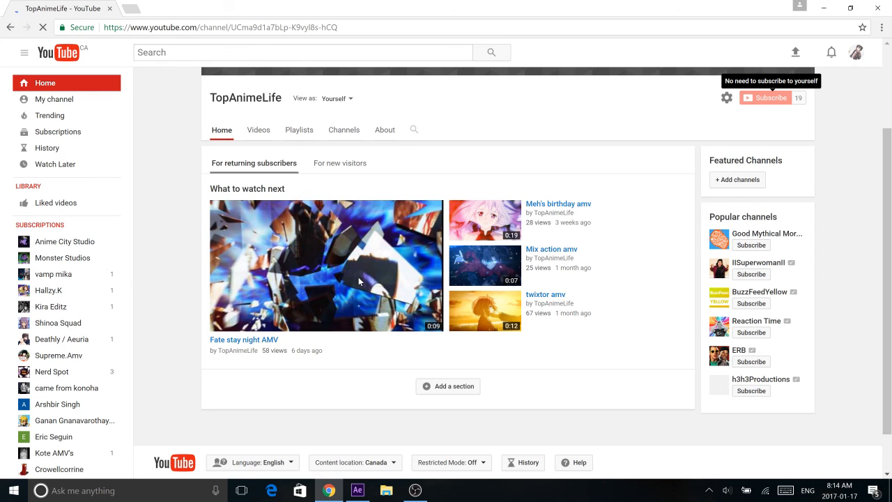
pyautogui.click(325, 265)
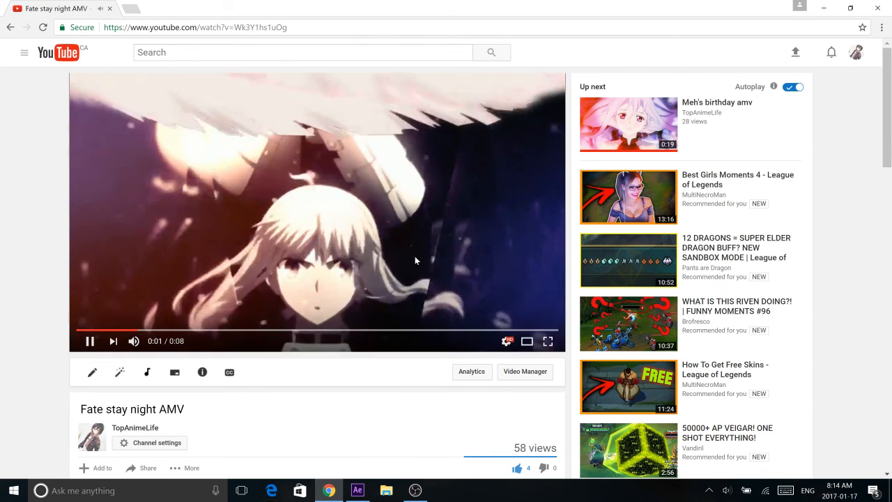
pyautogui.scroll(-3)
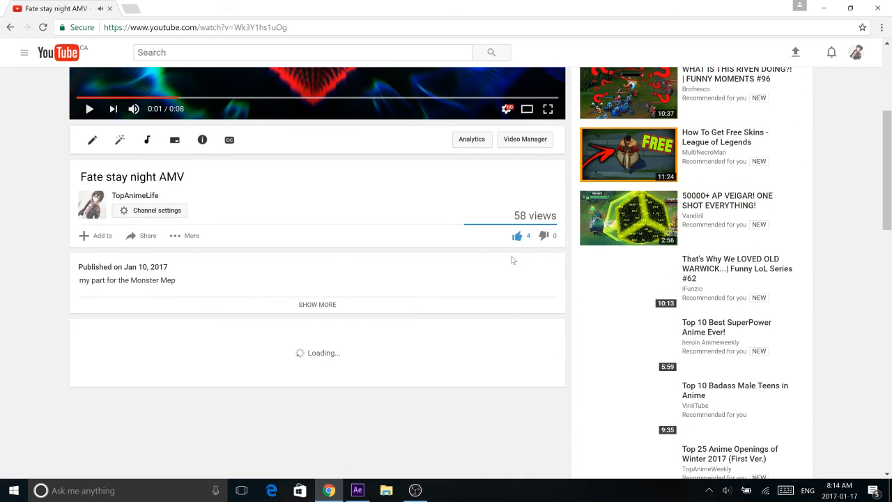
pyautogui.scroll(-3)
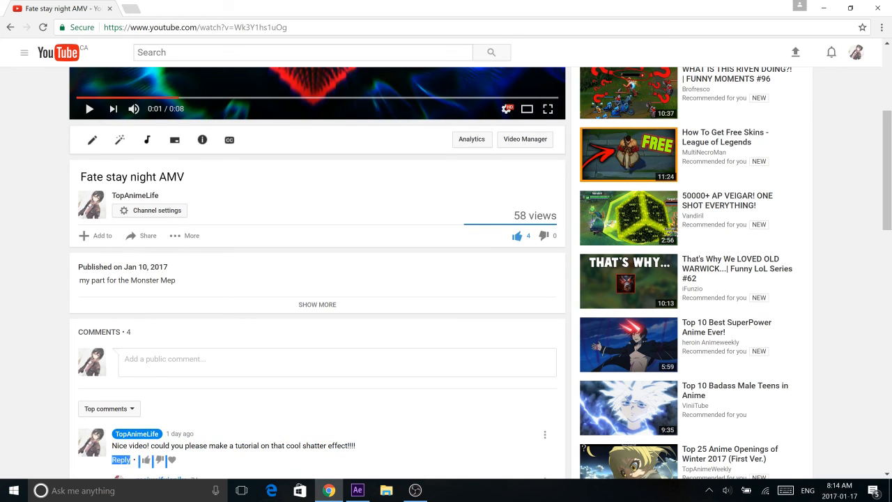
pyautogui.moveTo(195, 444); pyautogui.dragTo(292, 444)
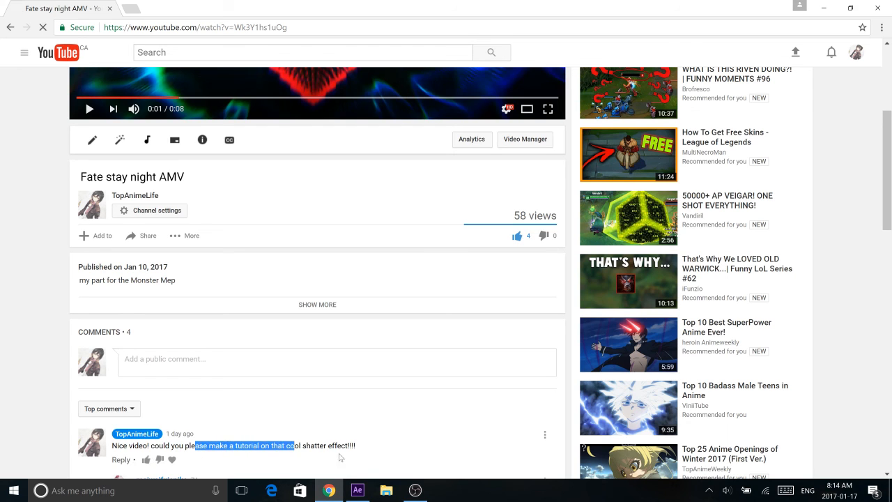
pyautogui.scroll(-3)
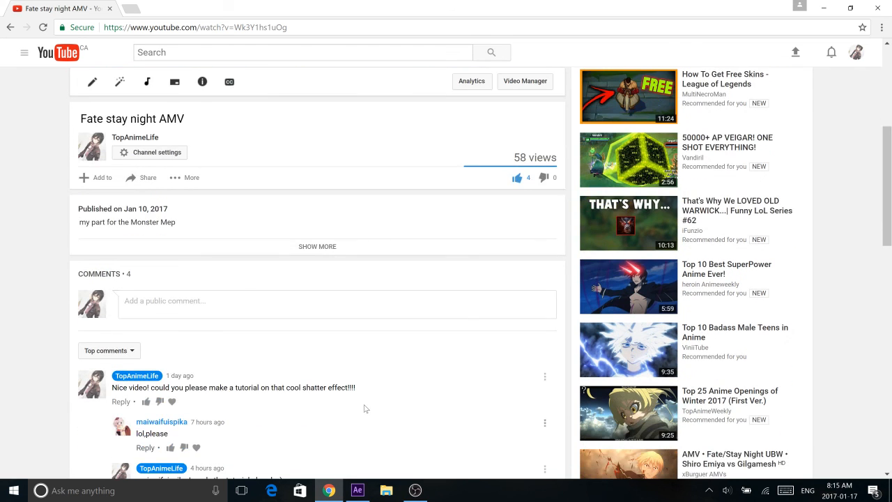
pyautogui.moveTo(332, 415)
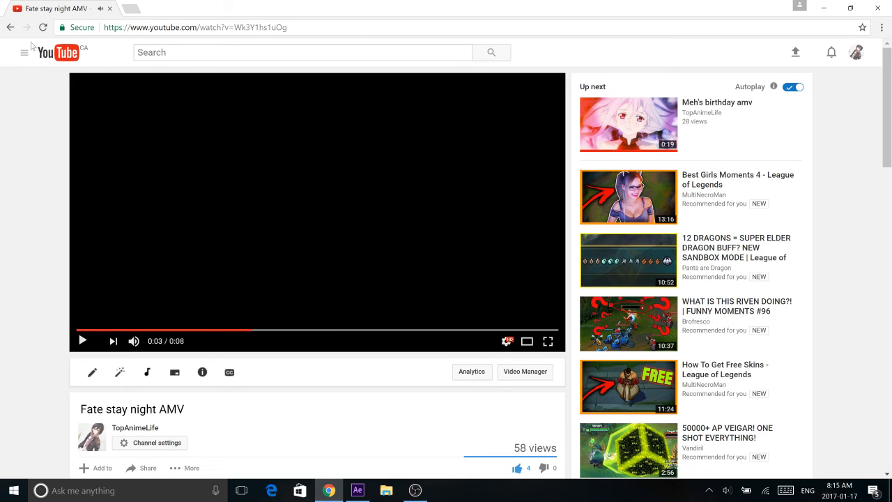
pyautogui.moveTo(10, 27)
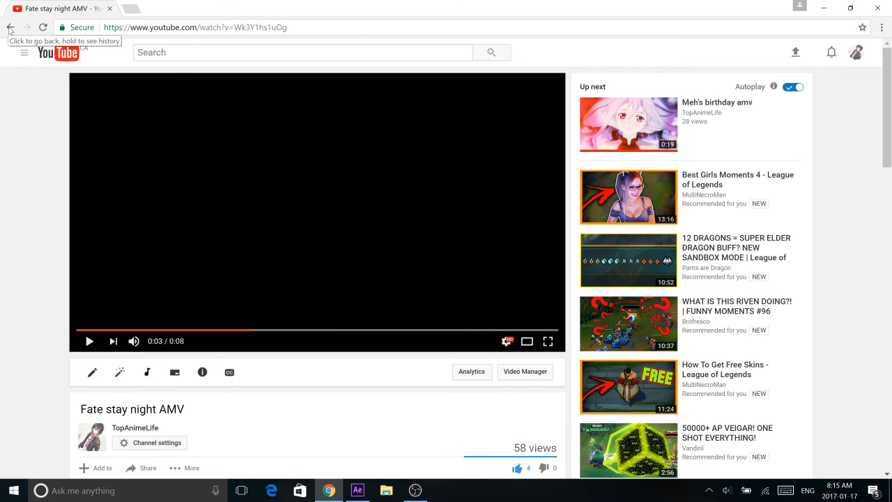
pyautogui.scroll(-3)
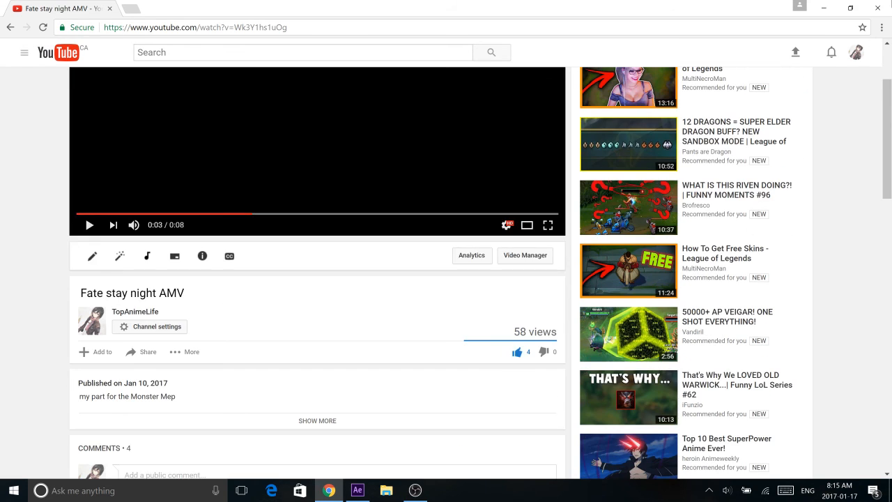
pyautogui.click(356, 490)
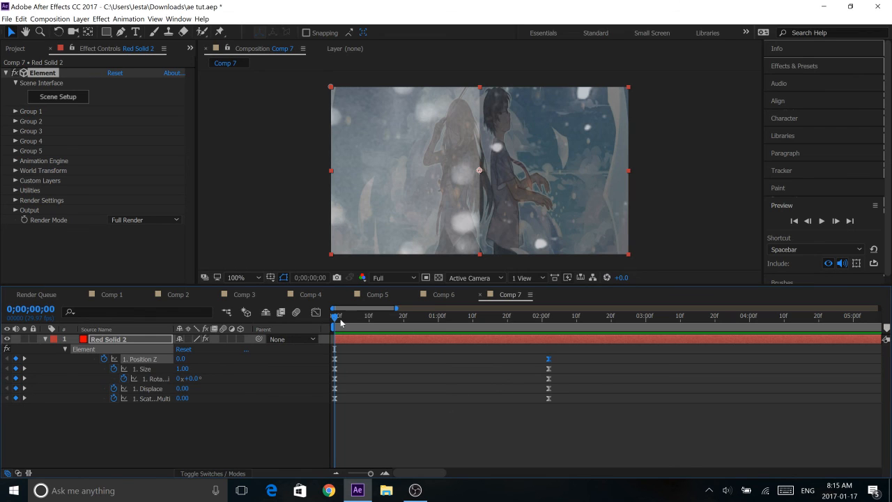